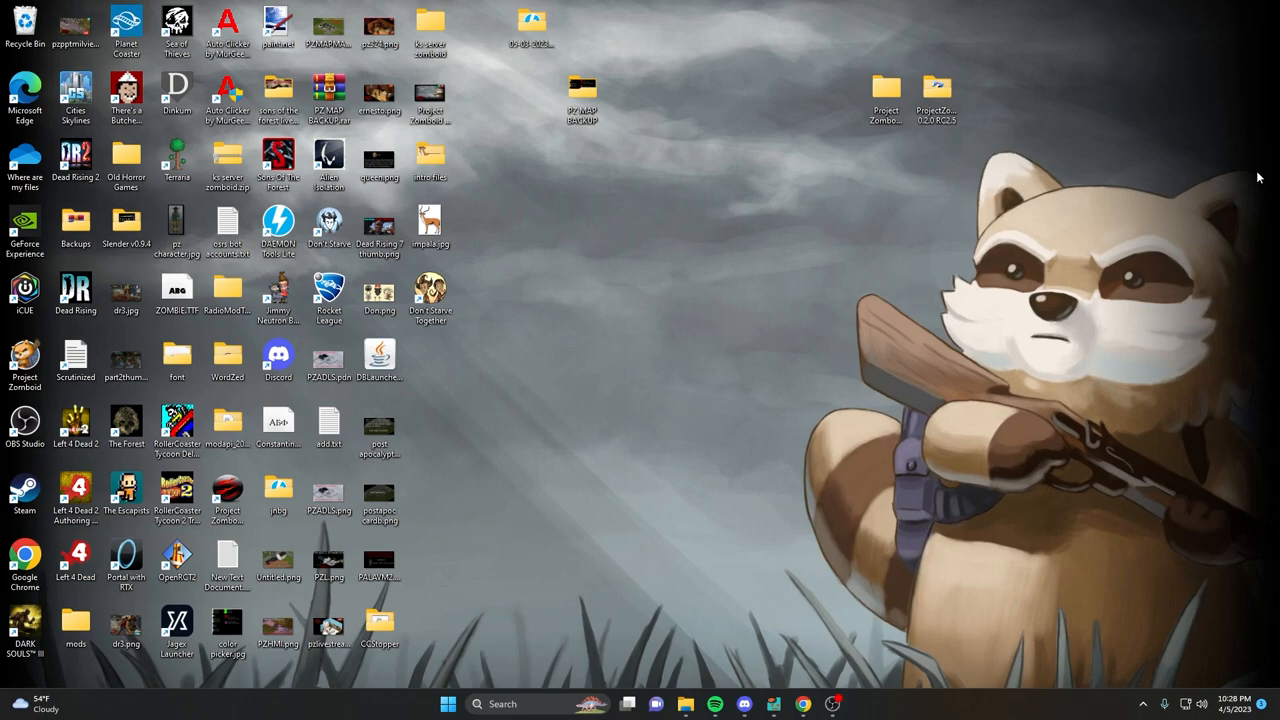
mouse_move(940, 660)
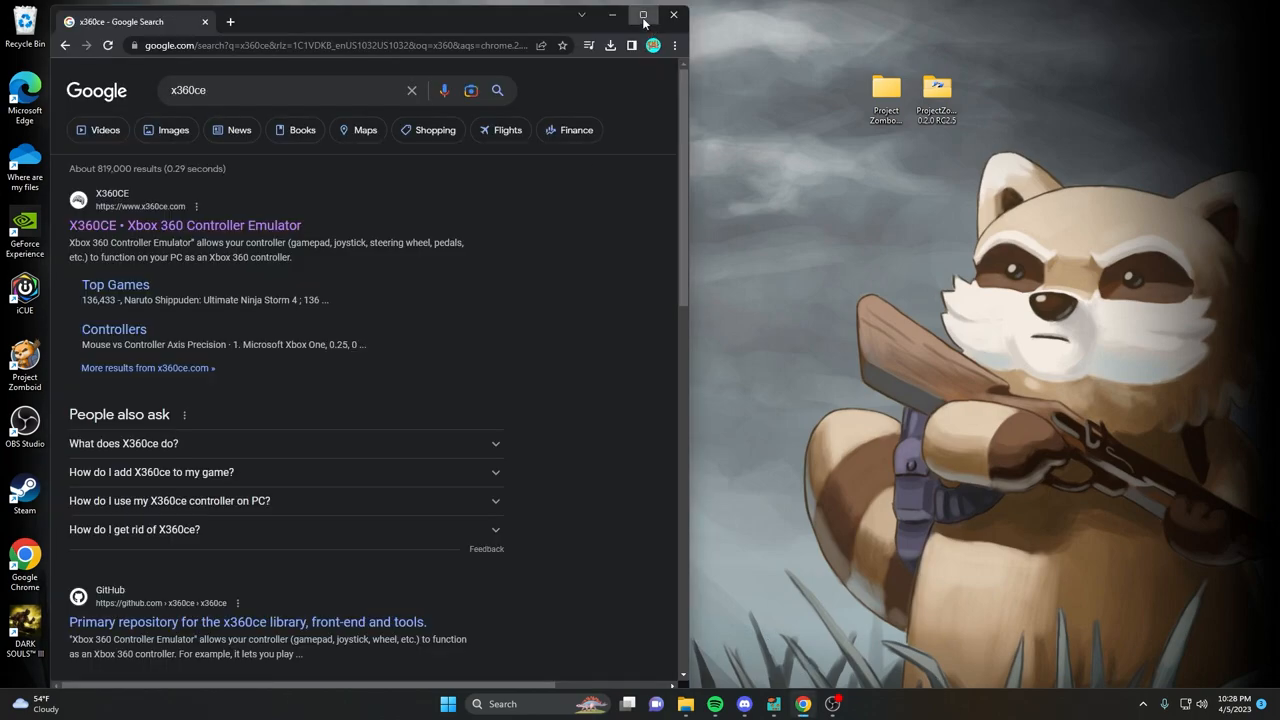
Maximize the Chrome window with the Google results for x360ce.
click(644, 16)
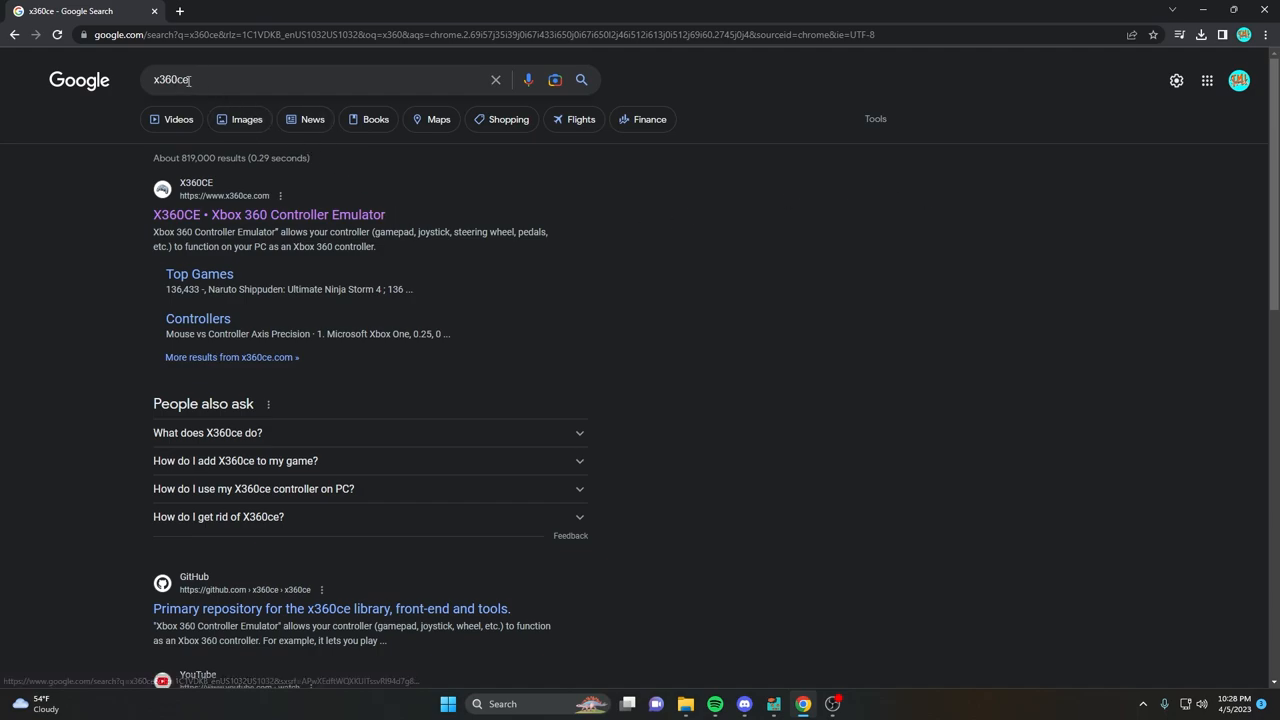
mouse_move(322, 222)
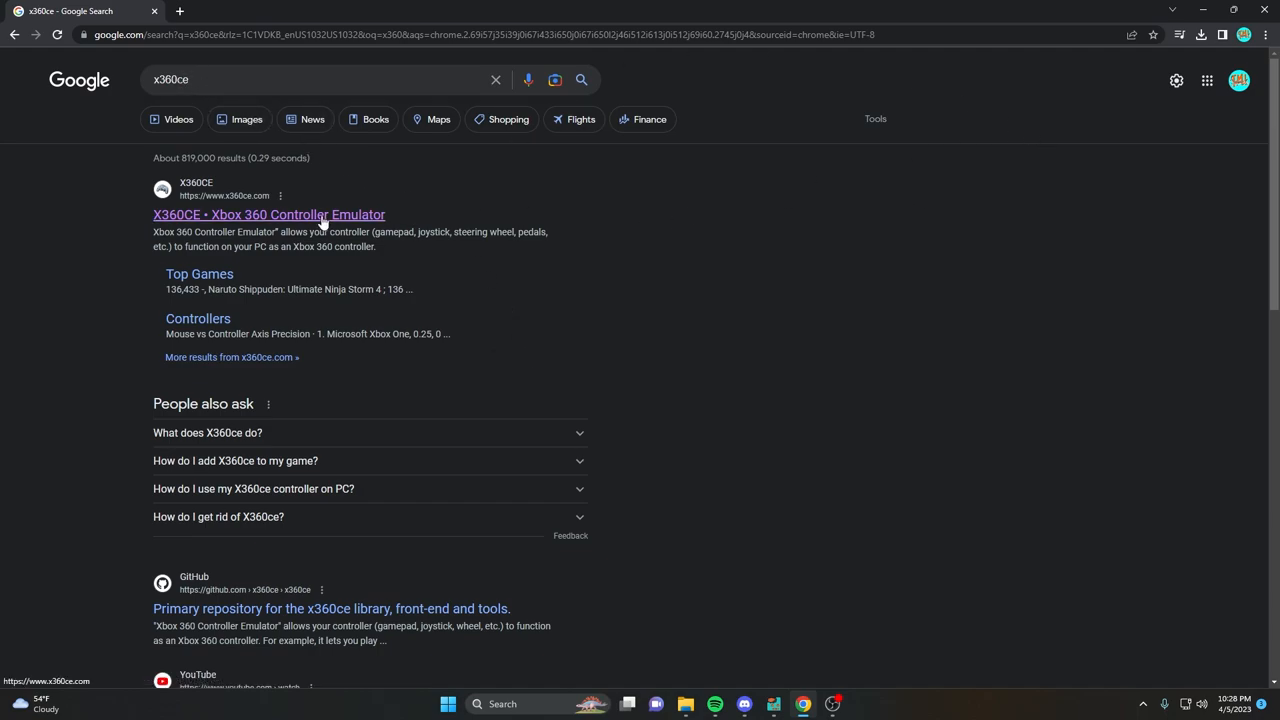
Download the all-games x360ce build from x360ce.com and open the downloaded zip.
click(268, 214)
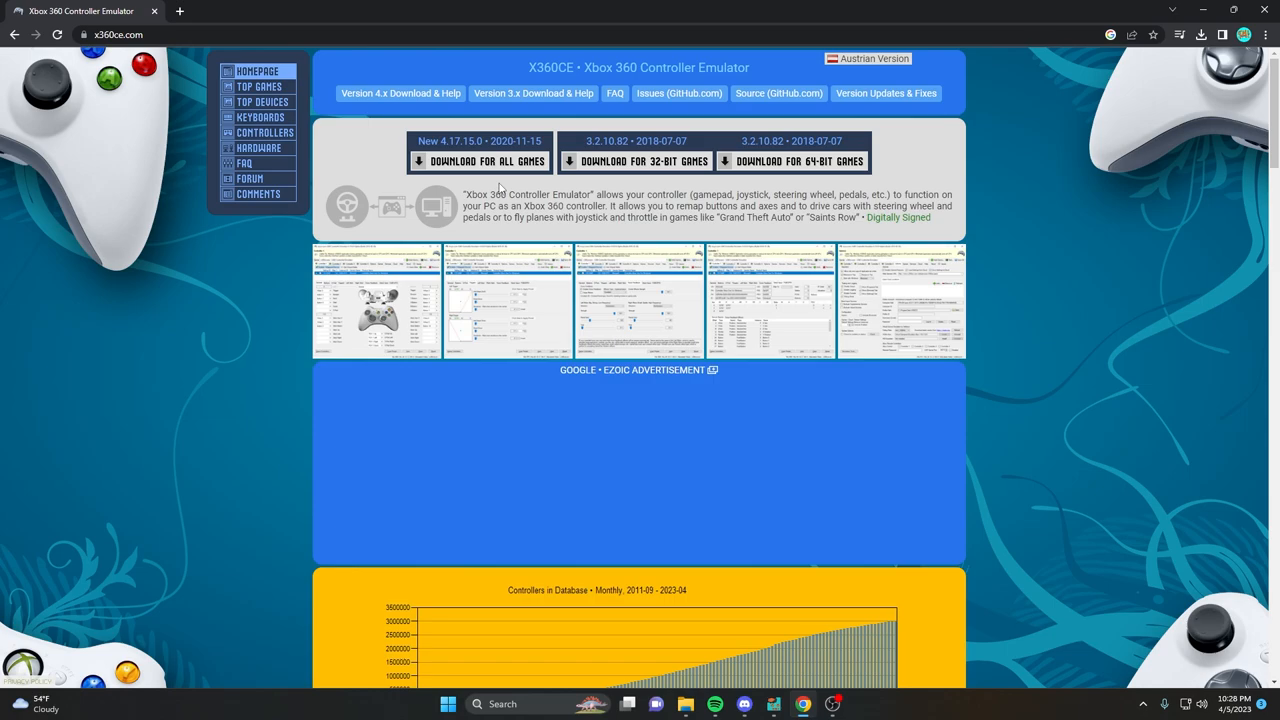
mouse_move(556, 176)
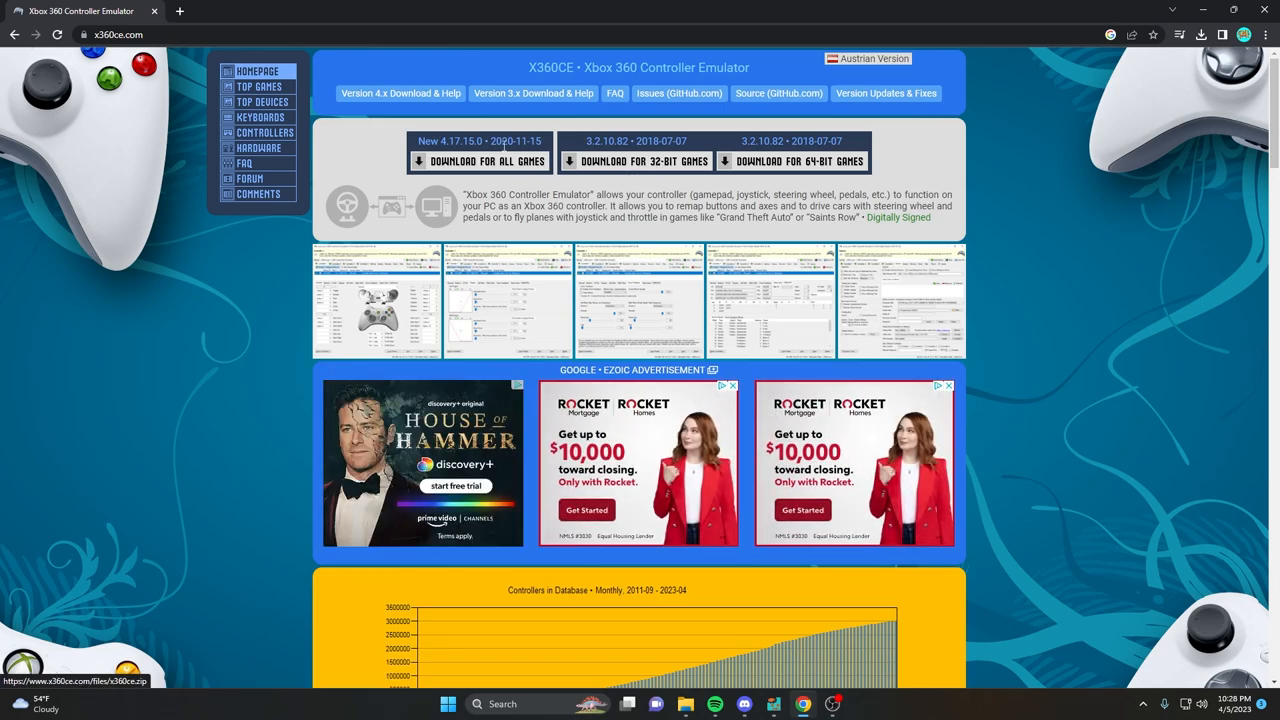
click(478, 160)
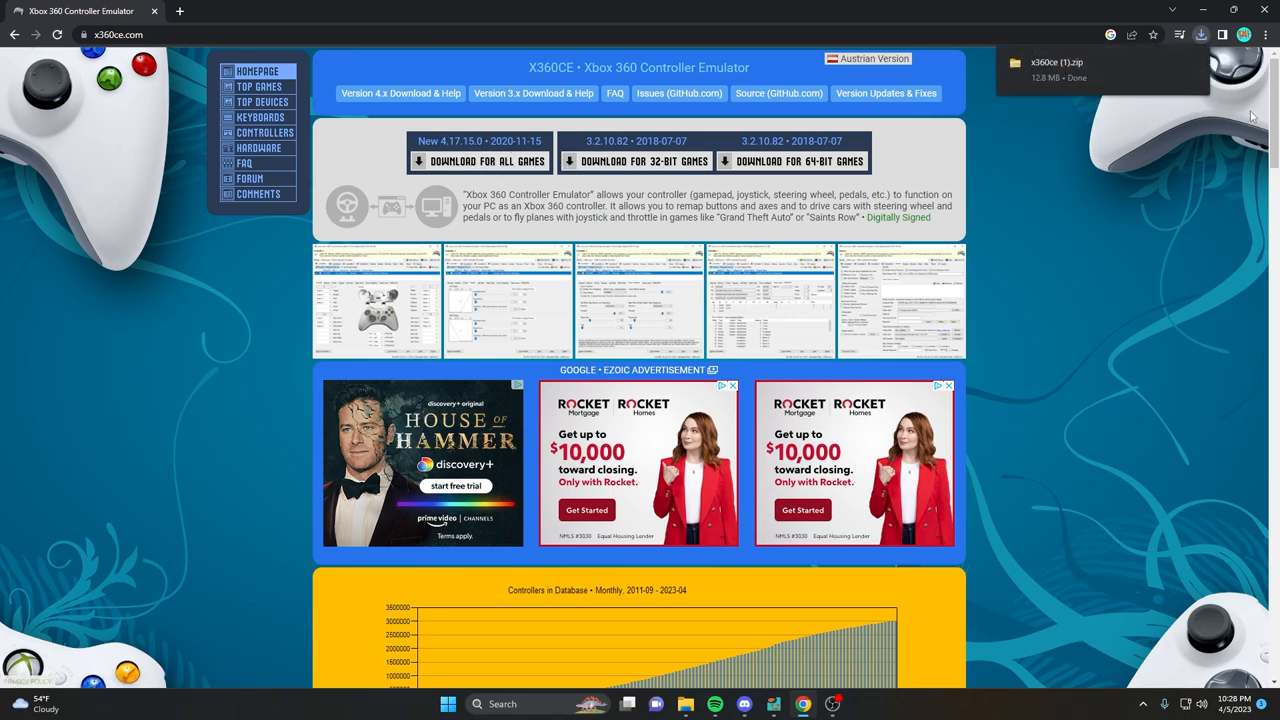
click(1056, 62)
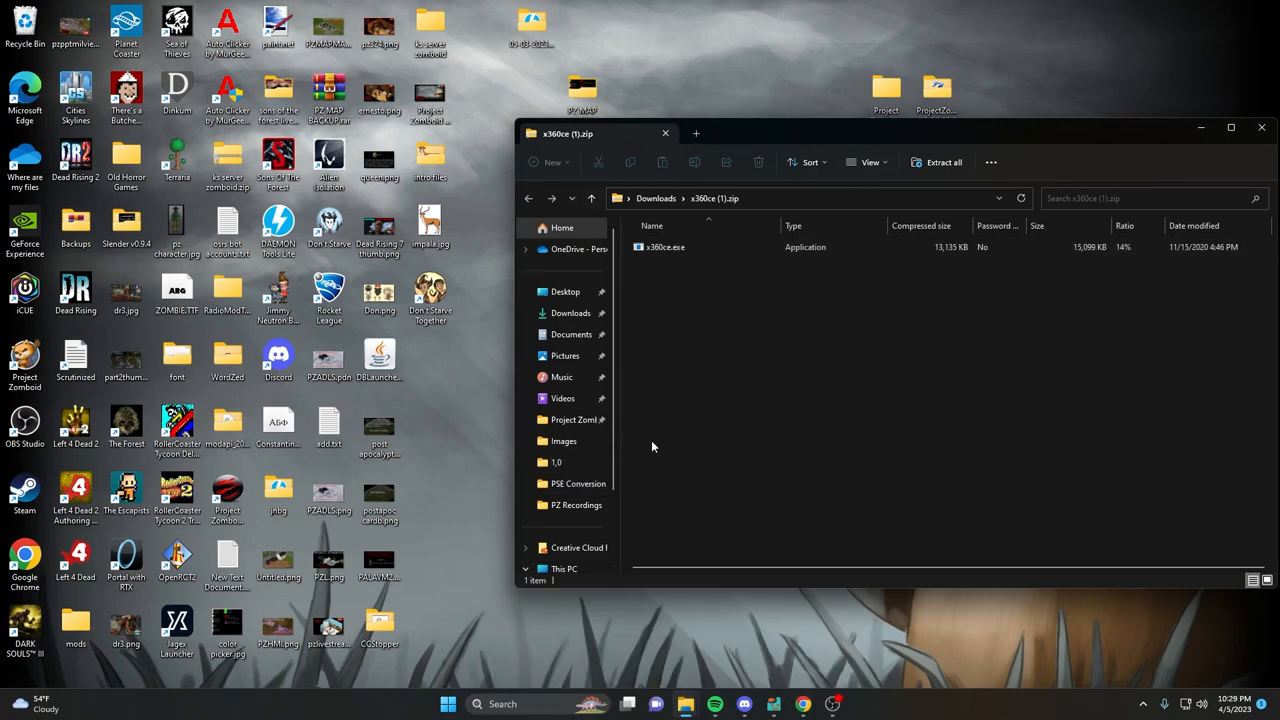
mouse_move(754, 468)
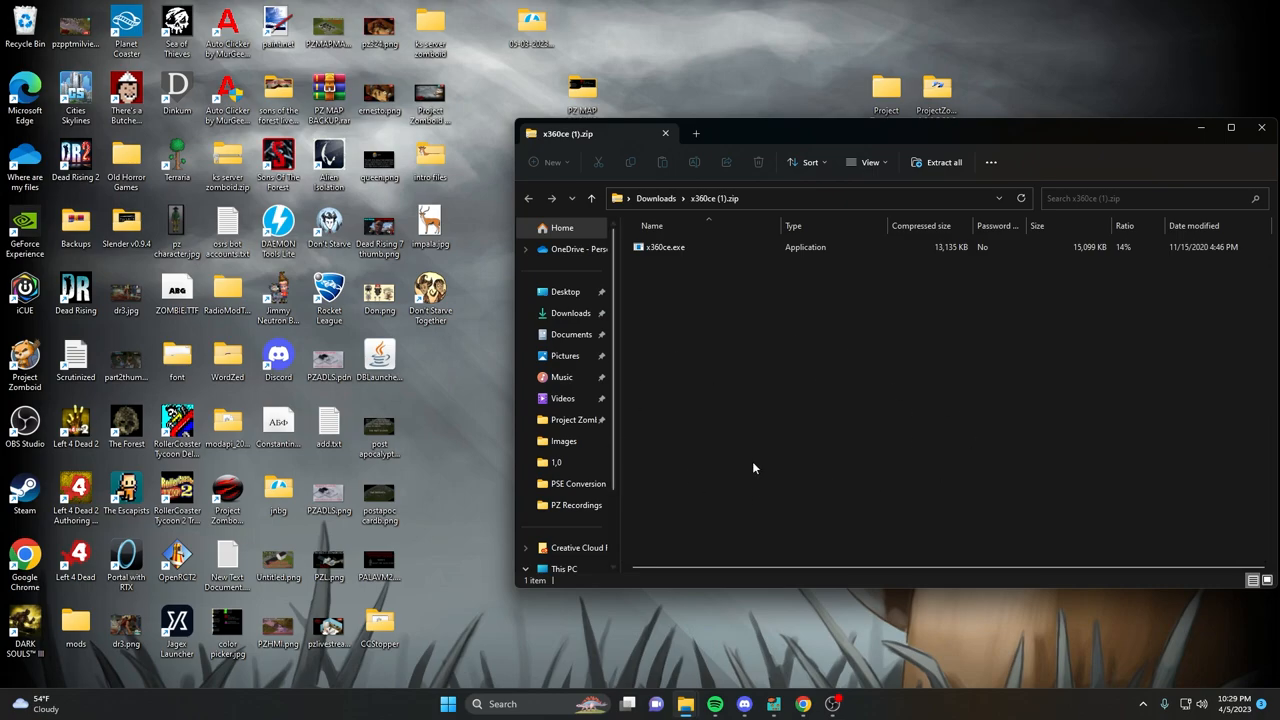
Browse to Local Disk (C:) in File Explorer.
click(576, 420)
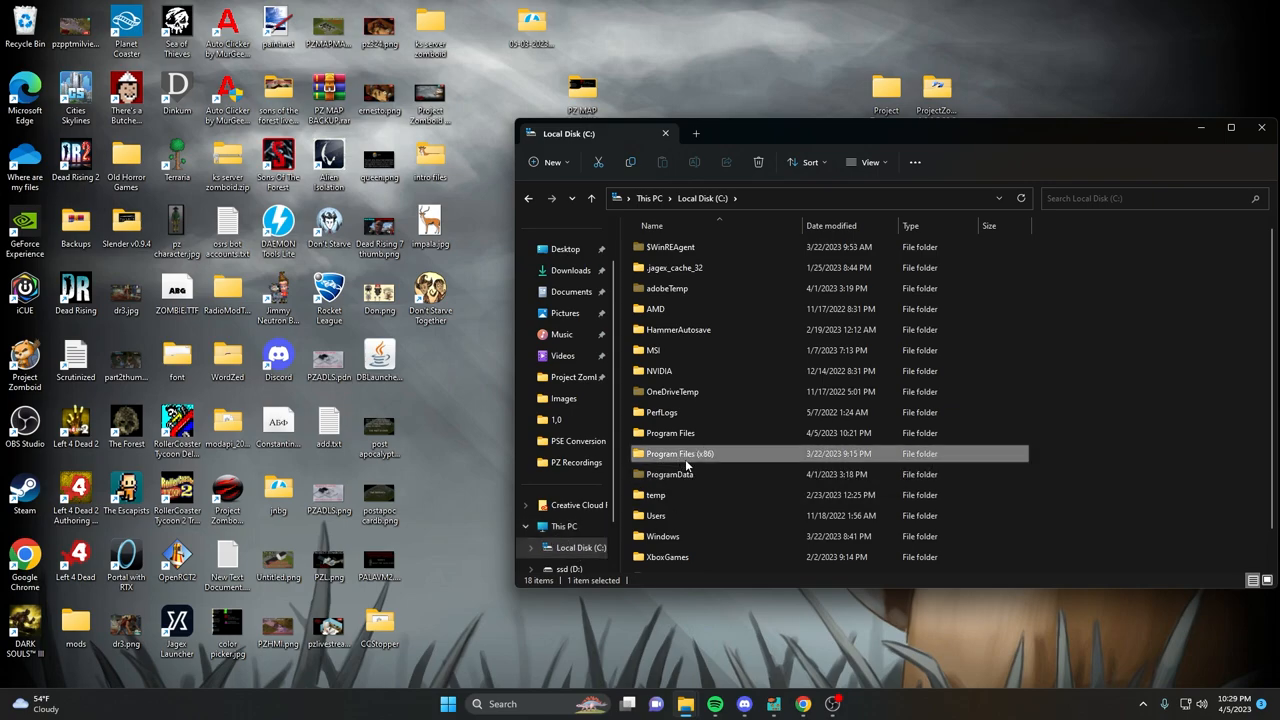
Navigate Program Files (x86) > Steam toward the Dead Rising 2 folder and bring the zip contents into view.
double_click(680, 452)
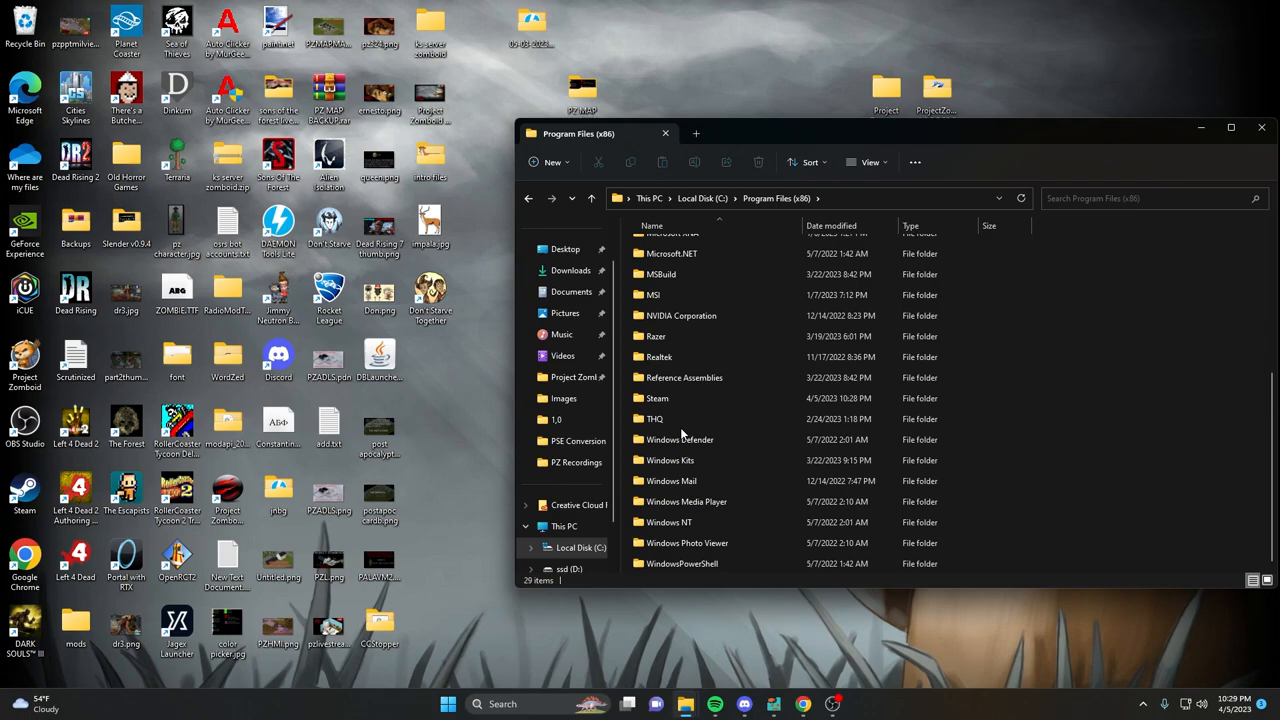
double_click(656, 398)
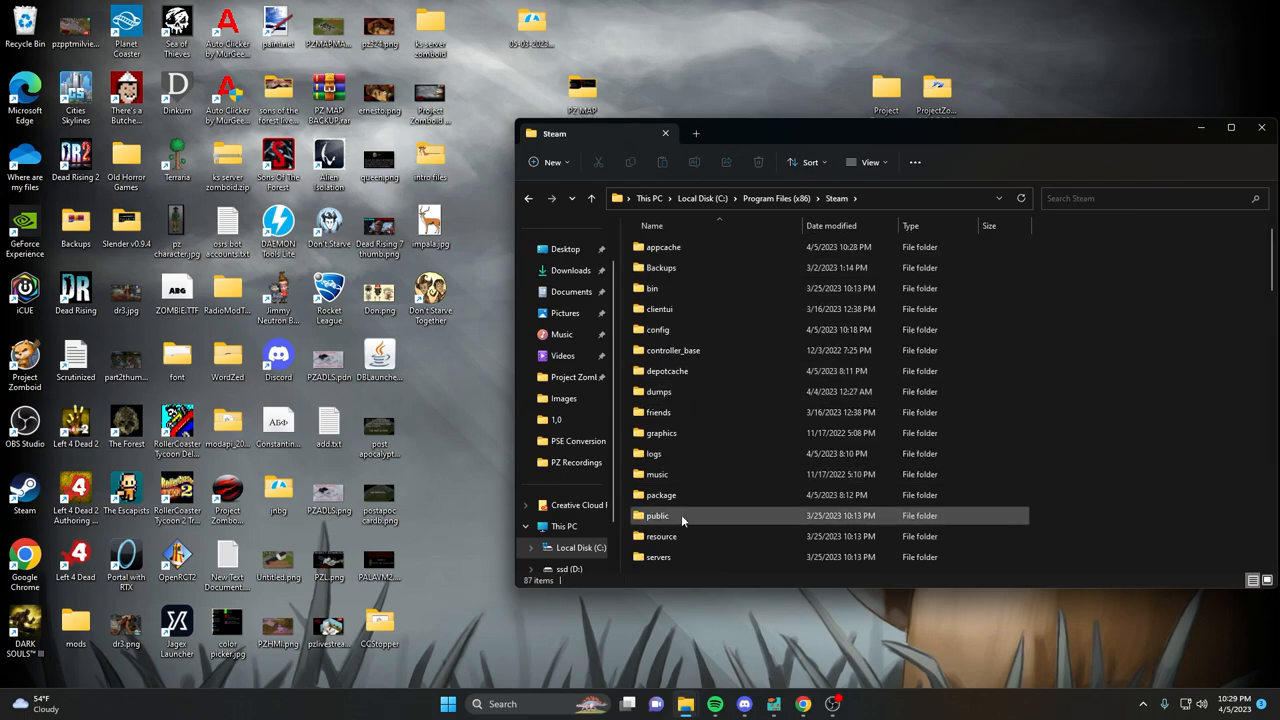
double_click(664, 516)
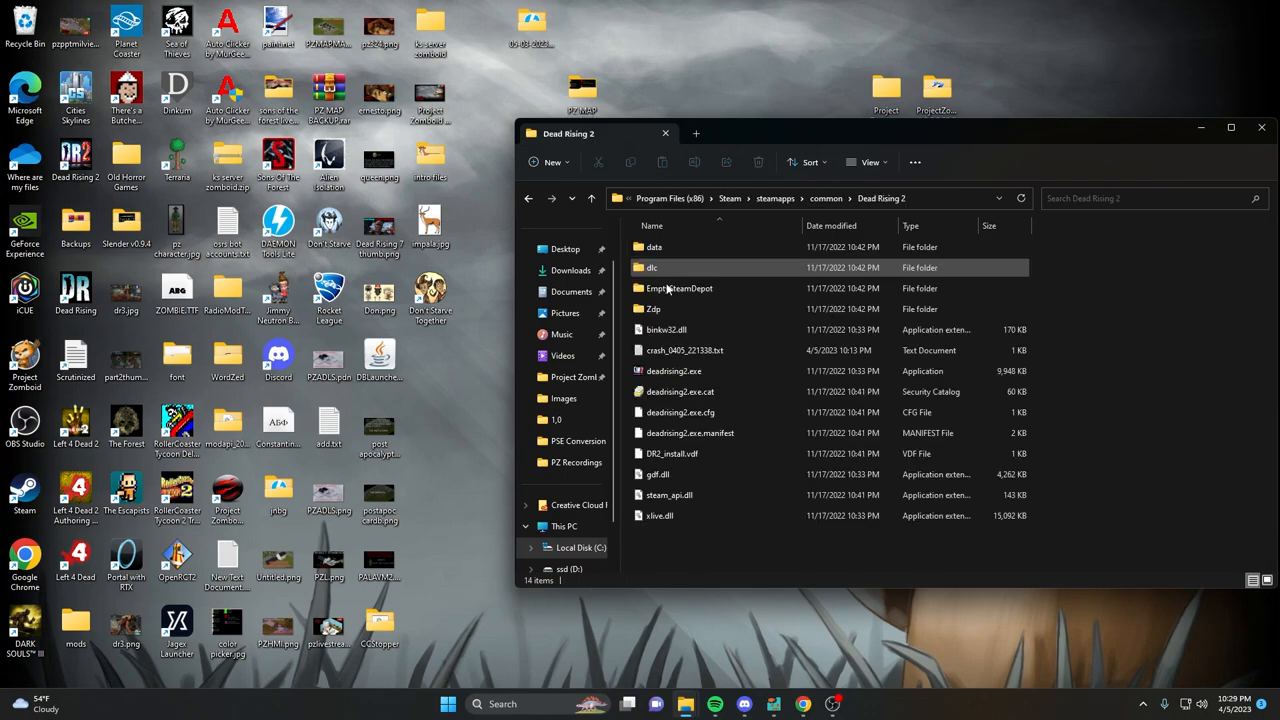
click(680, 288)
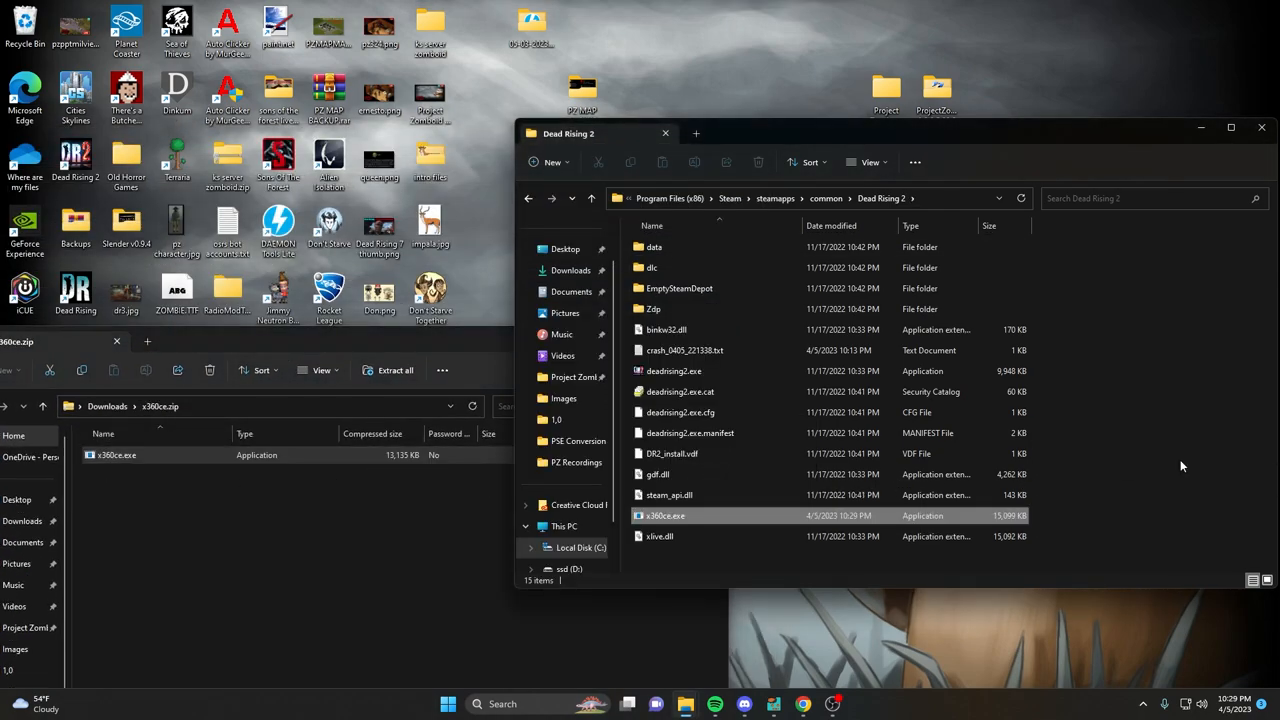
Close the zip window and open Properties for x360ce.exe via Show more options.
click(660, 536)
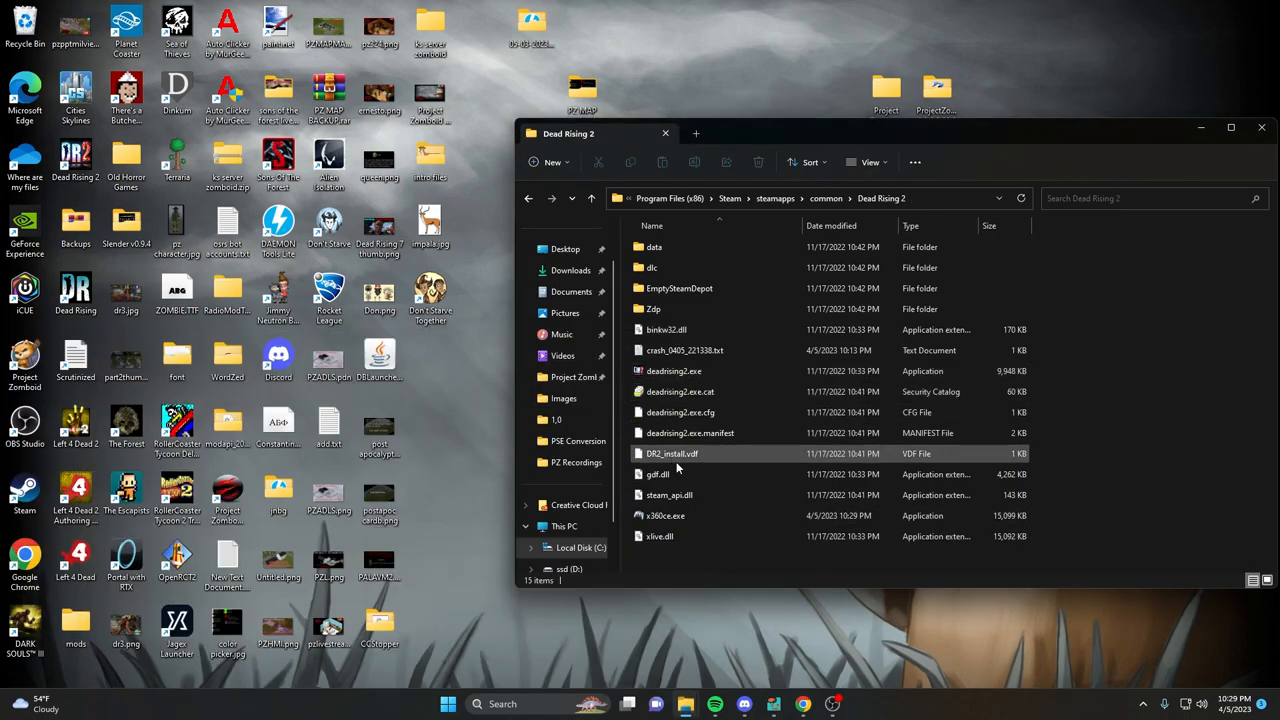
right_click(664, 516)
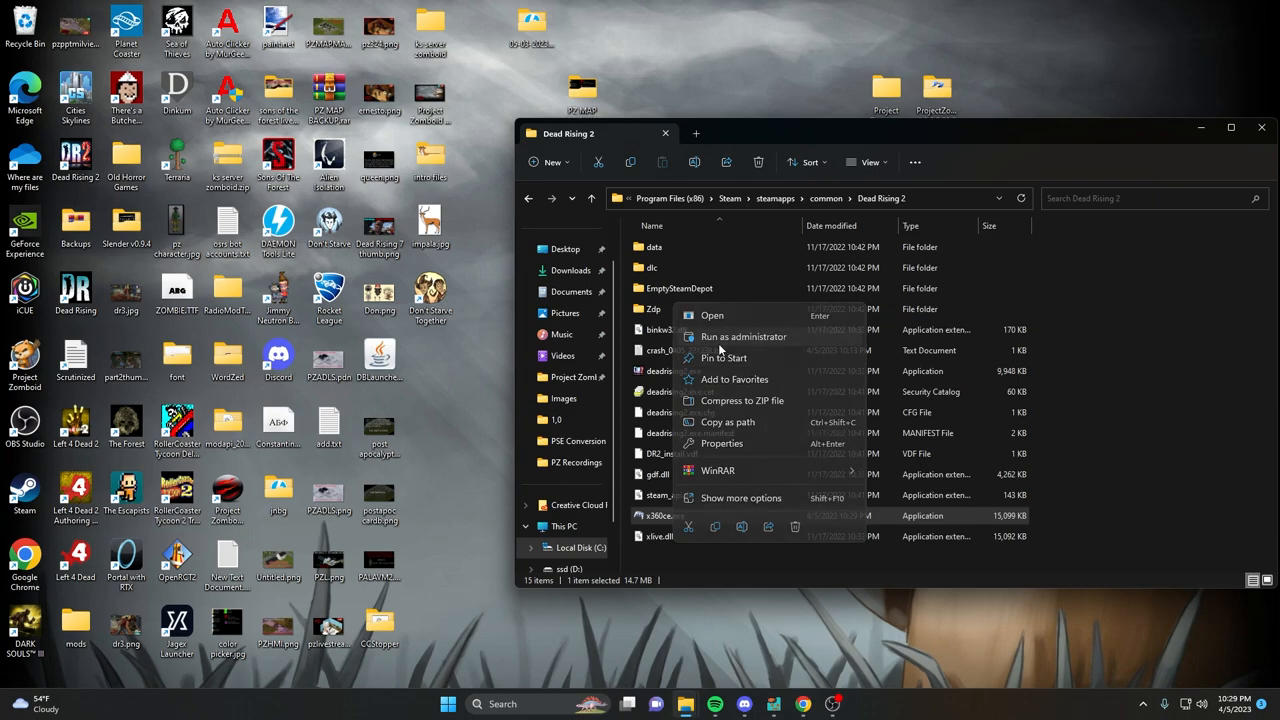
click(744, 336)
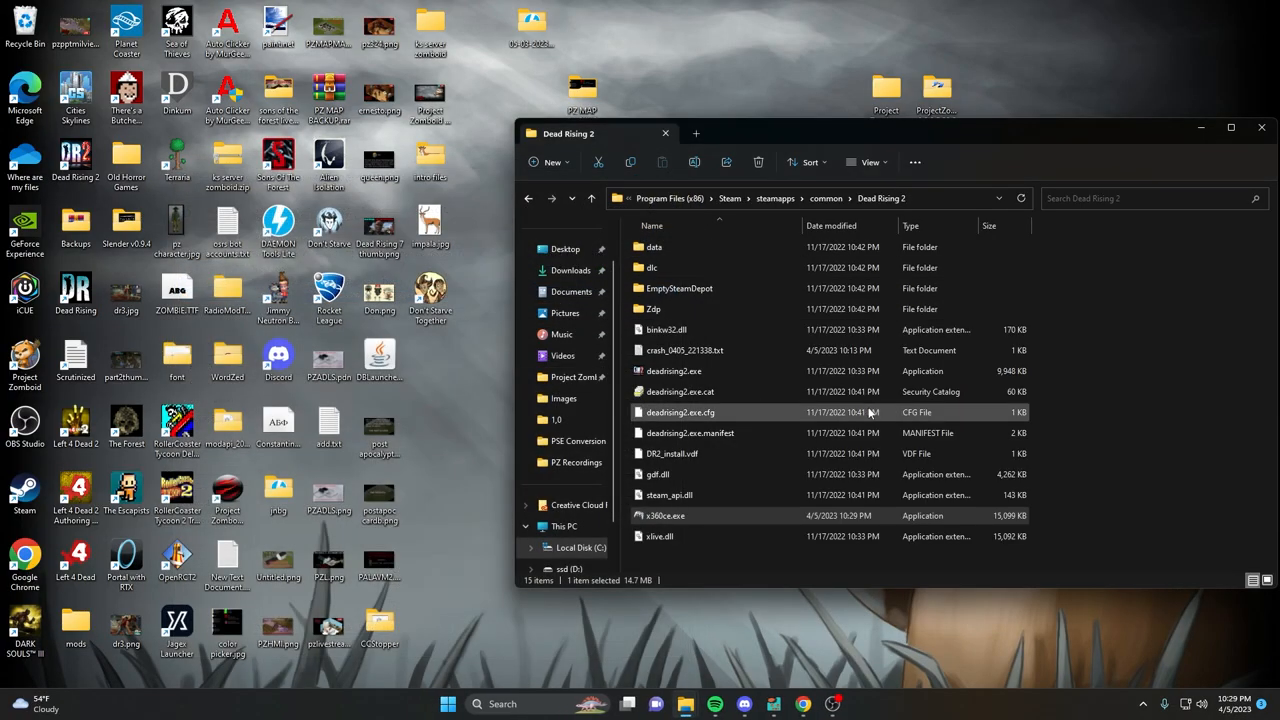
right_click(664, 516)
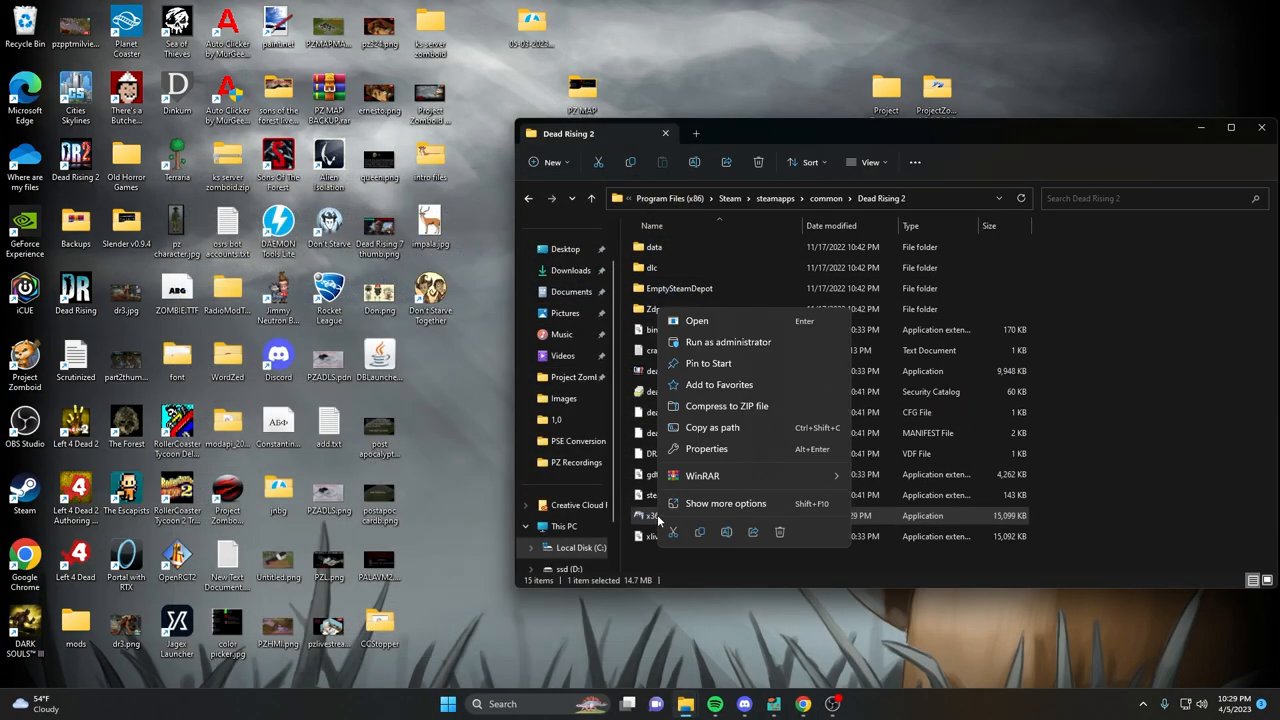
click(724, 504)
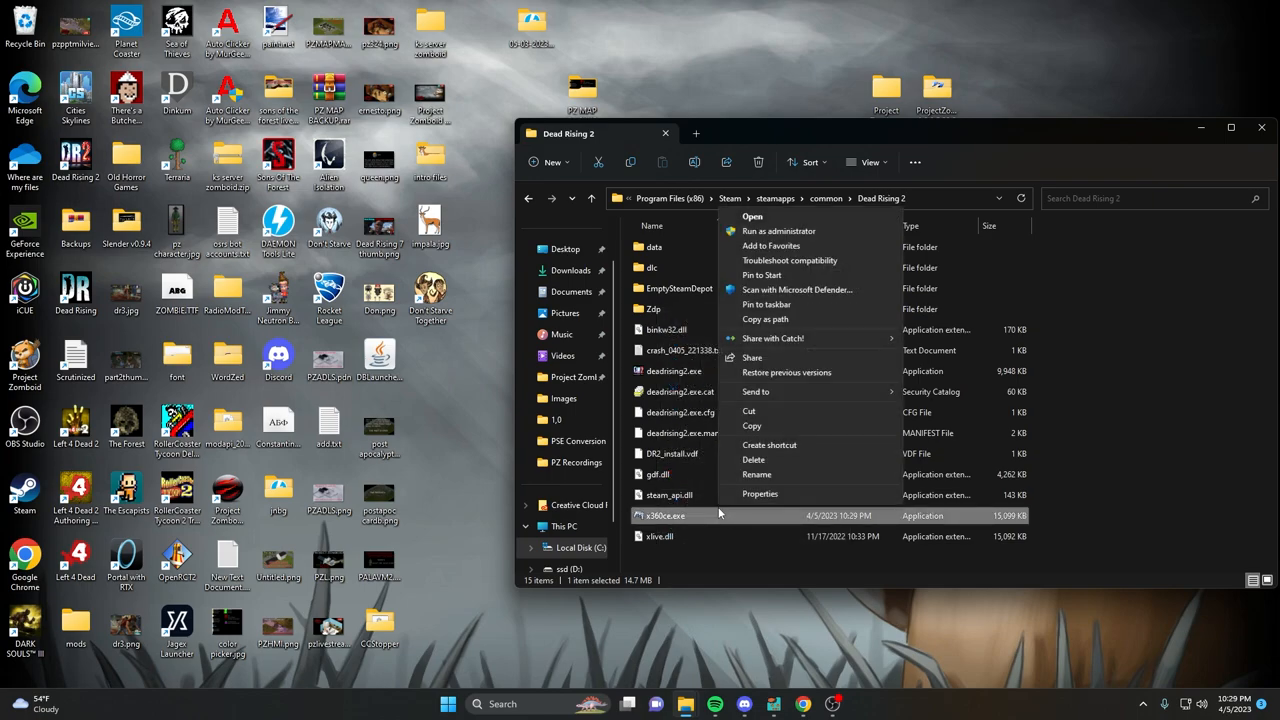
click(760, 492)
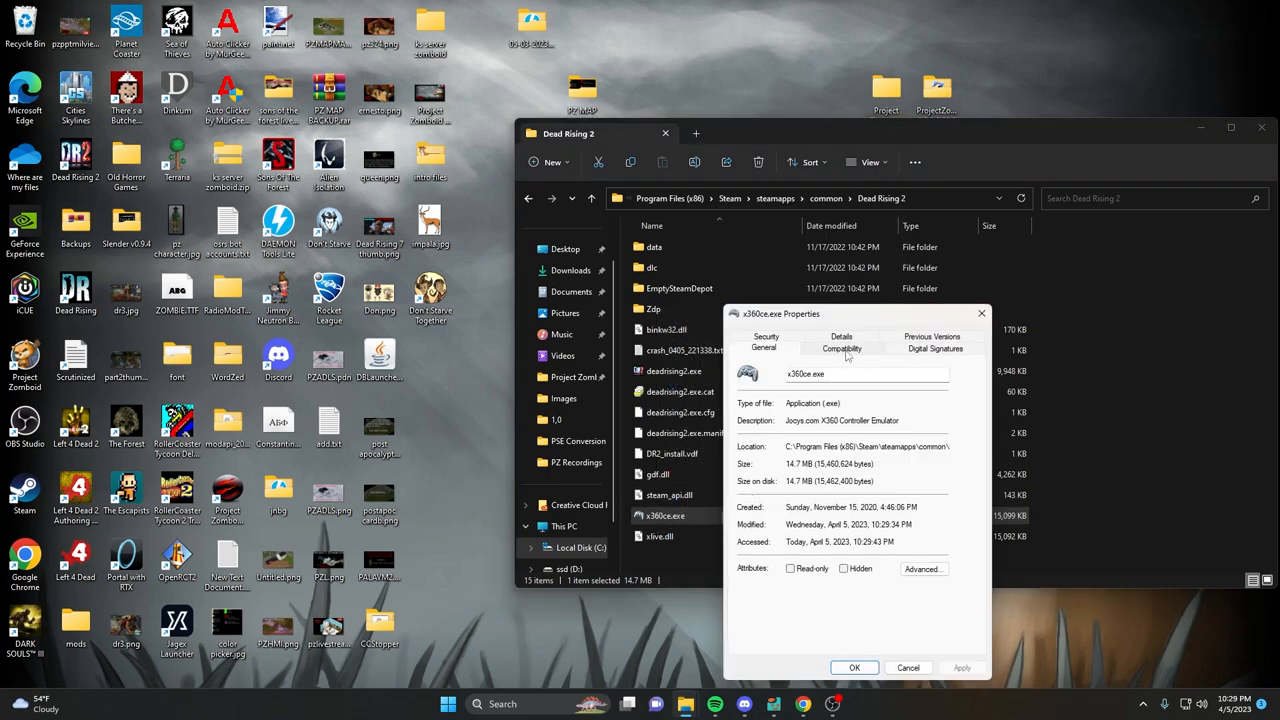
Enable 'Run this program as an administrator' on the Compatibility tab and apply it.
click(840, 348)
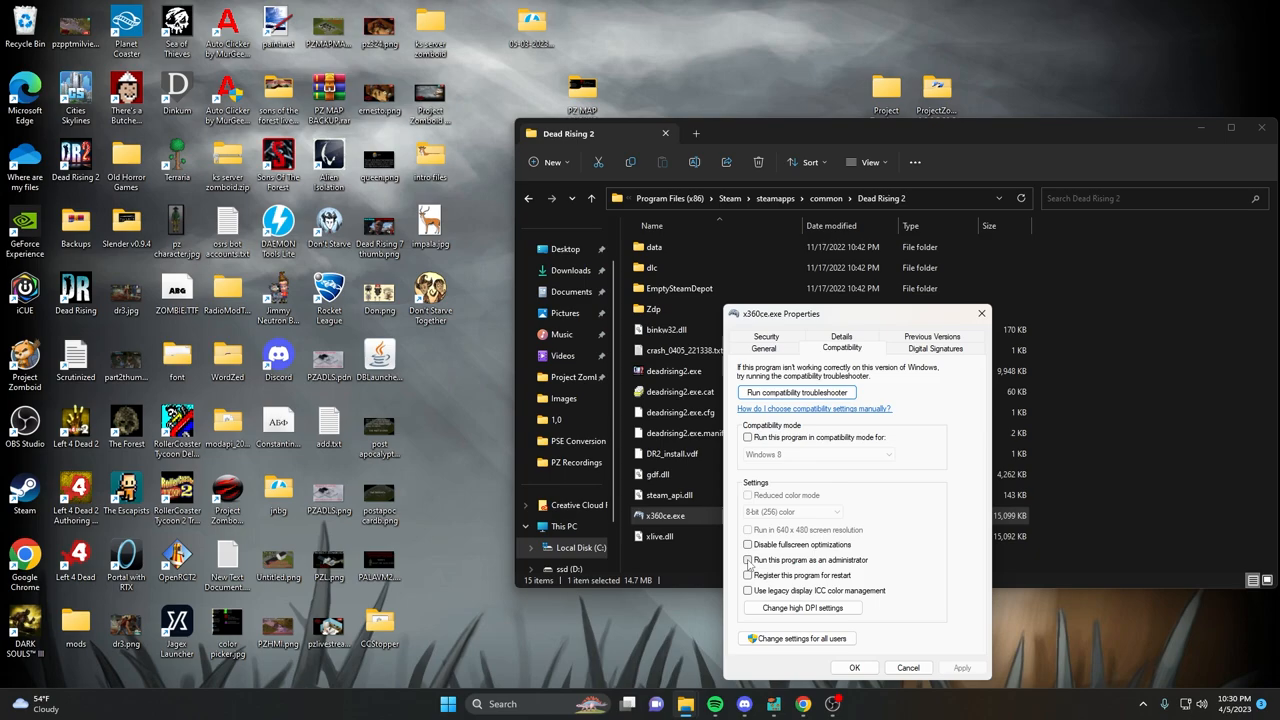
click(748, 560)
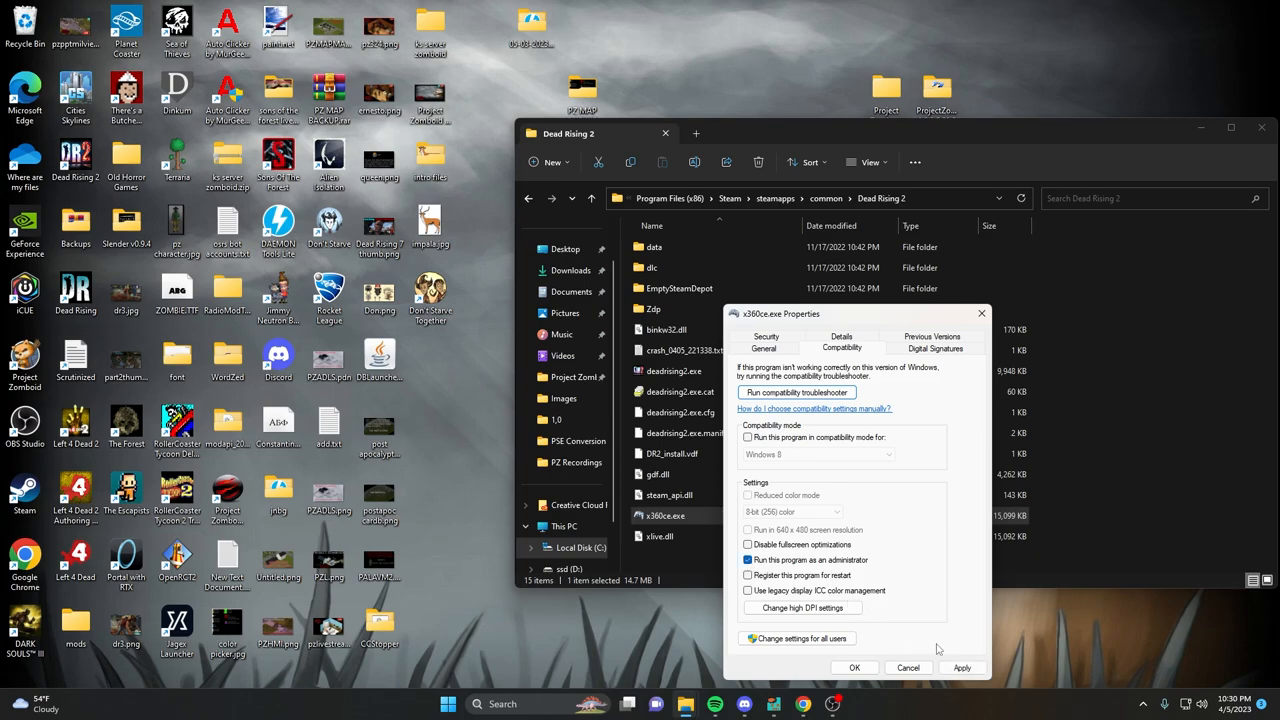
mouse_move(854, 668)
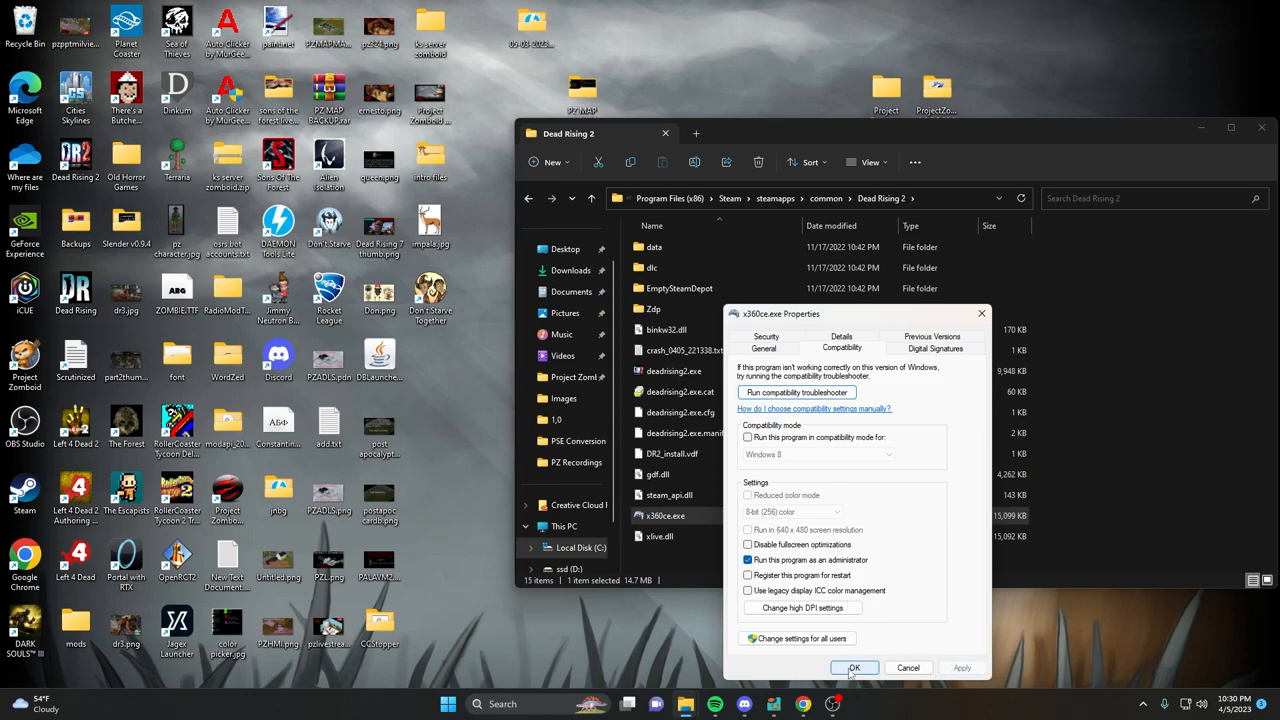
click(854, 668)
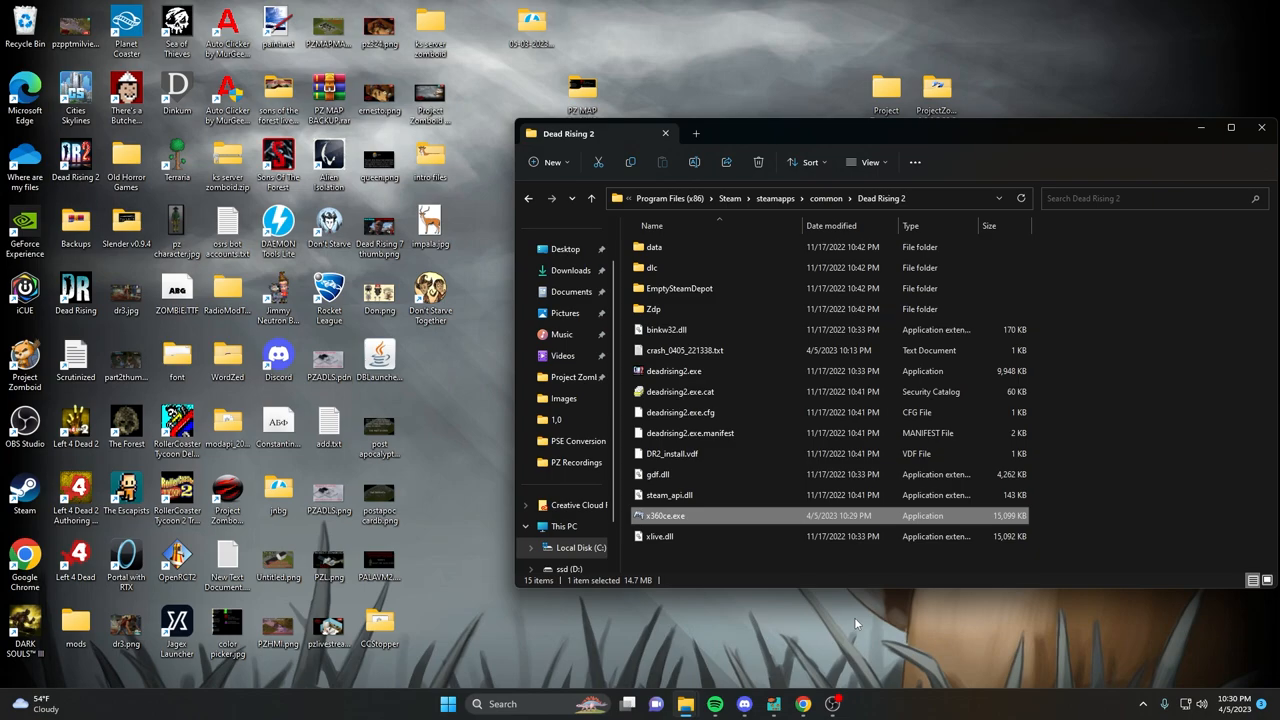
mouse_move(658, 520)
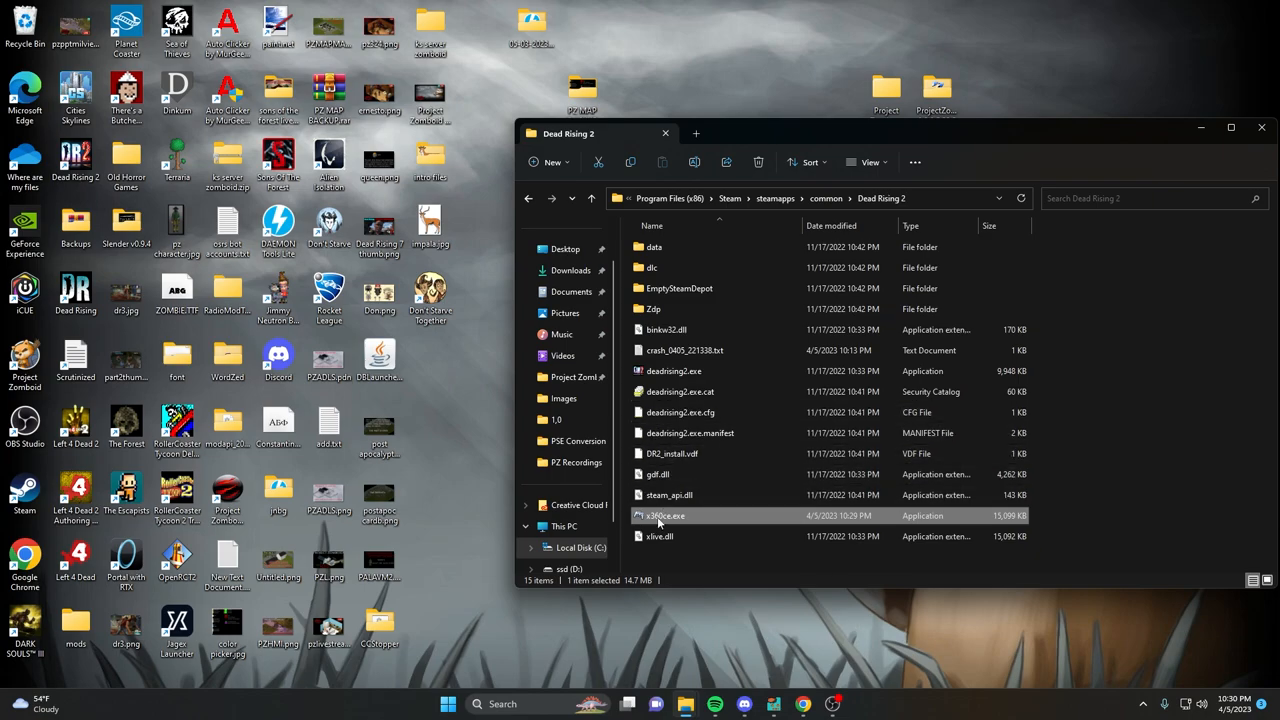
Run x360ce.exe from the Dead Rising 2 folder as administrator.
right_click(664, 516)
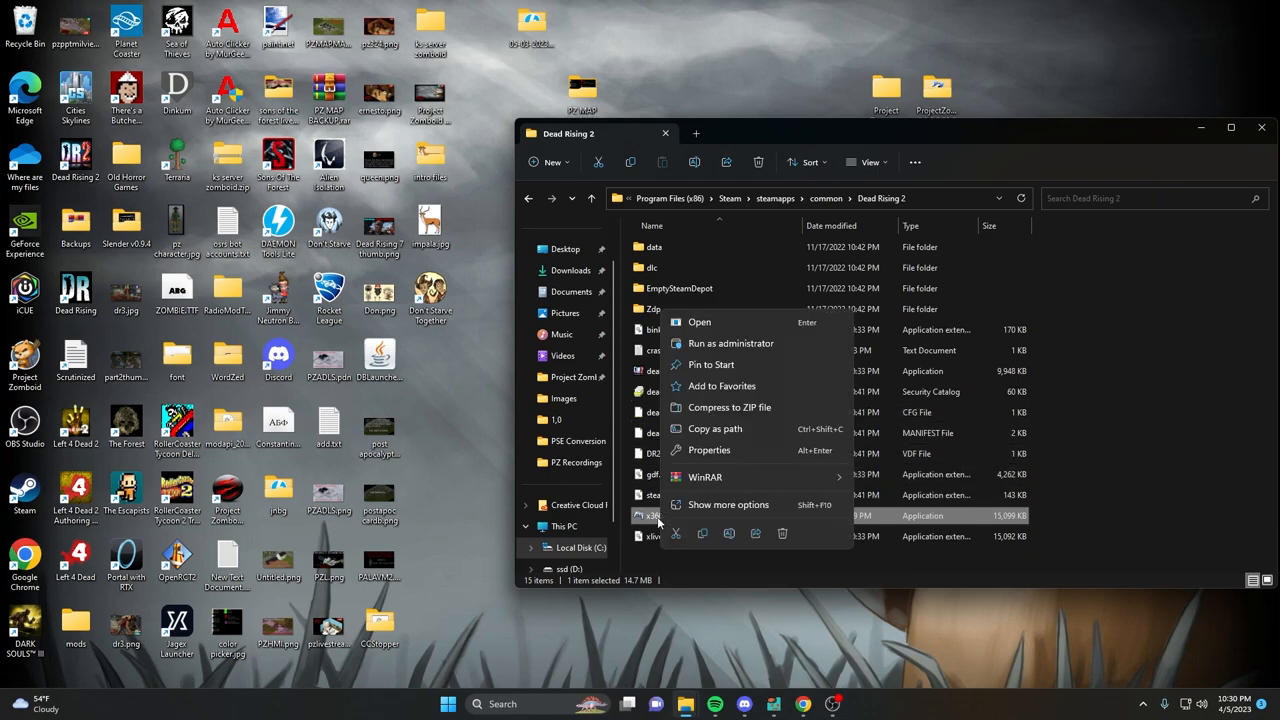
click(878, 572)
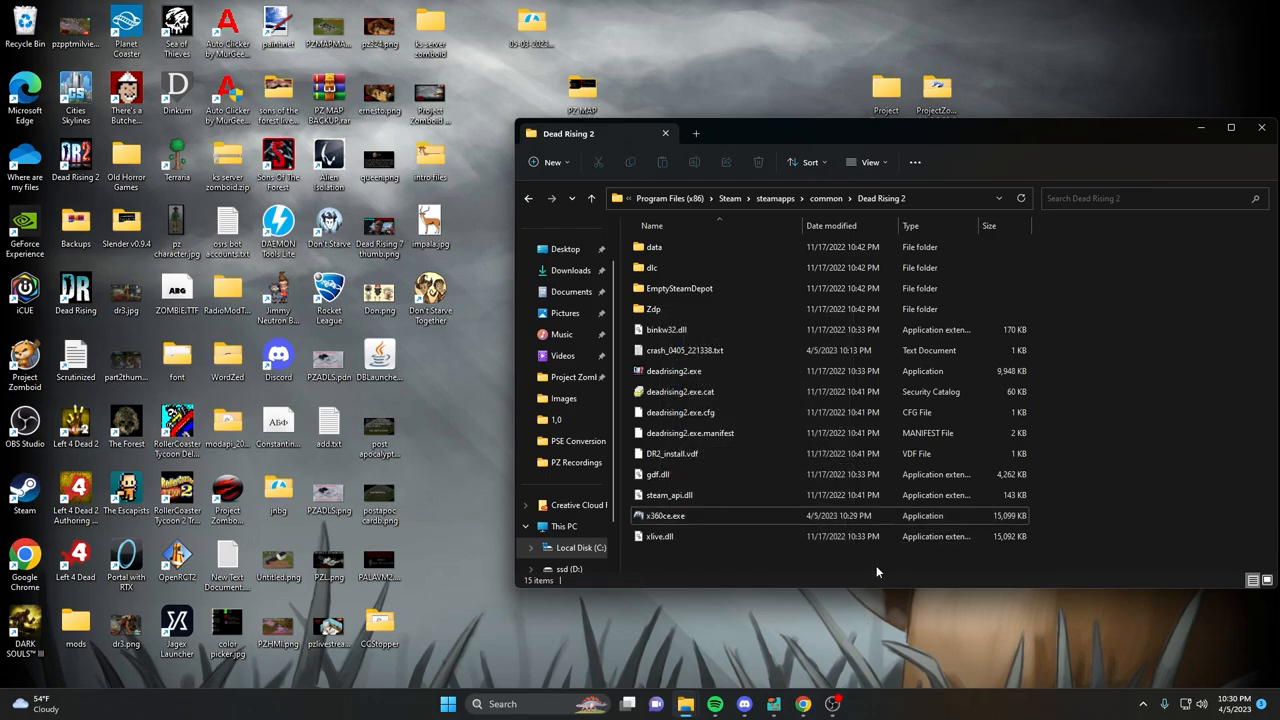
double_click(664, 516)
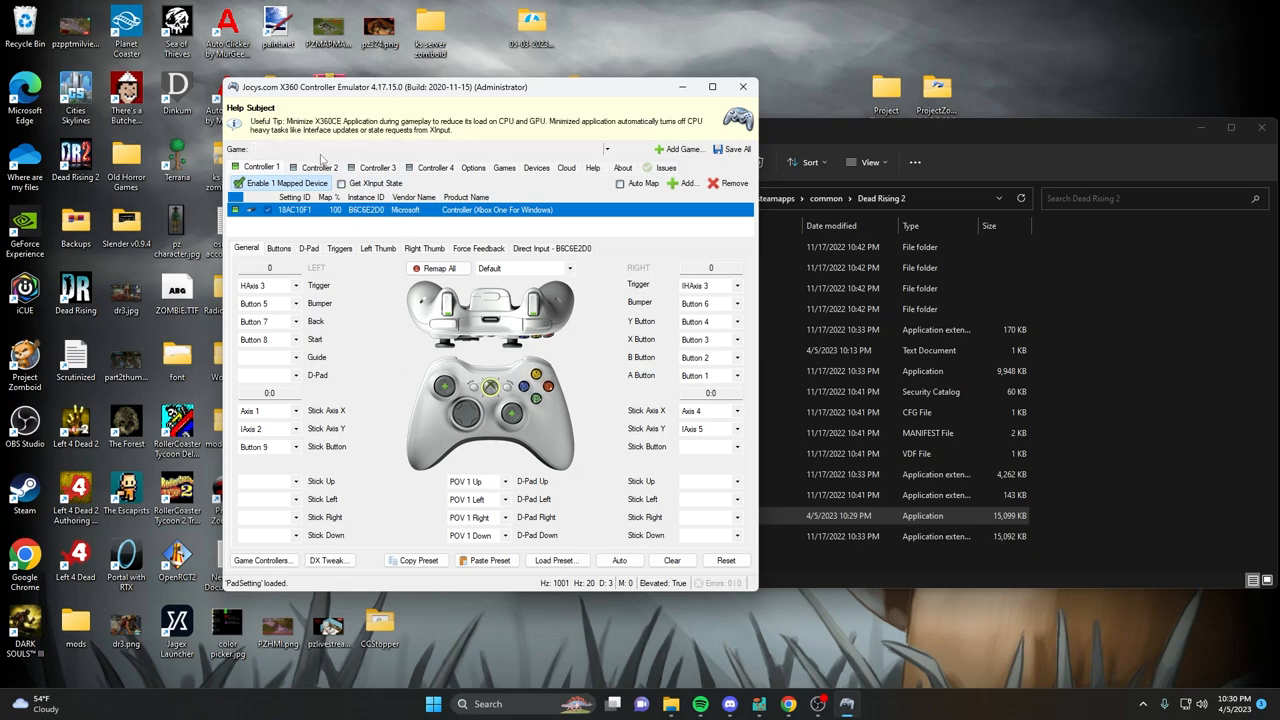
From the Controller 1 tab, open the Map Device To Controller dialog via Add.
click(420, 148)
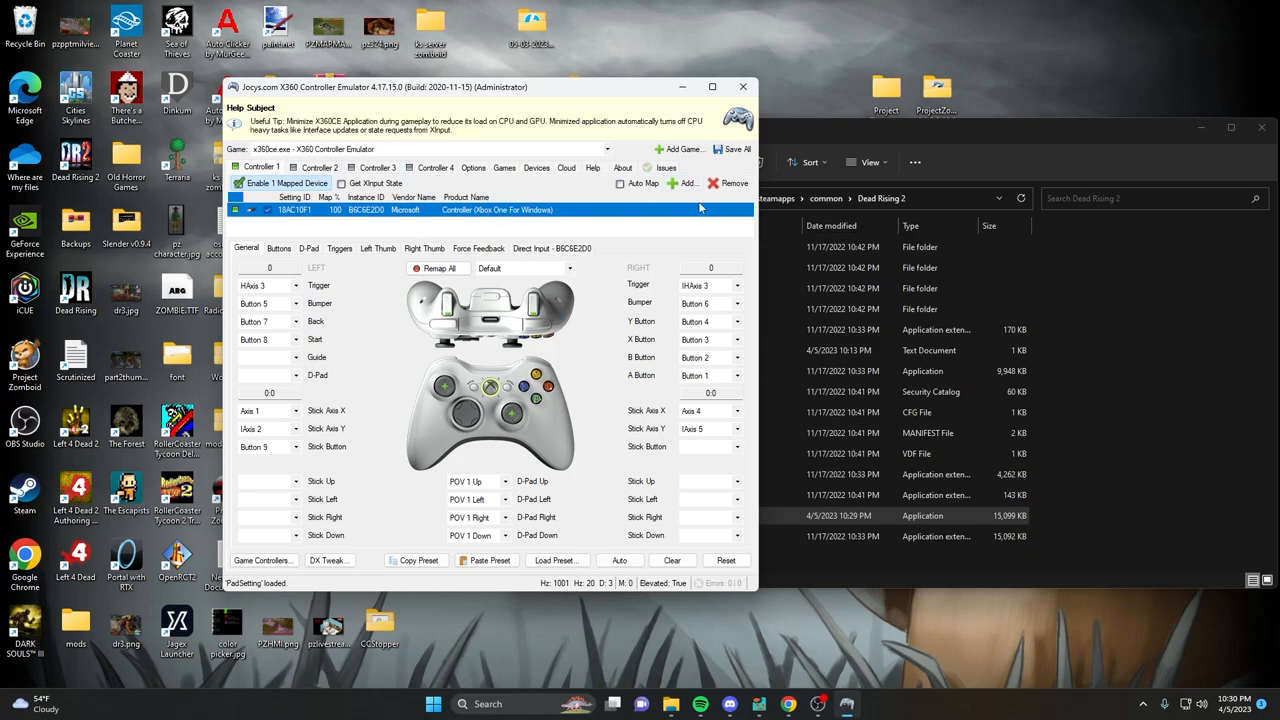
click(684, 184)
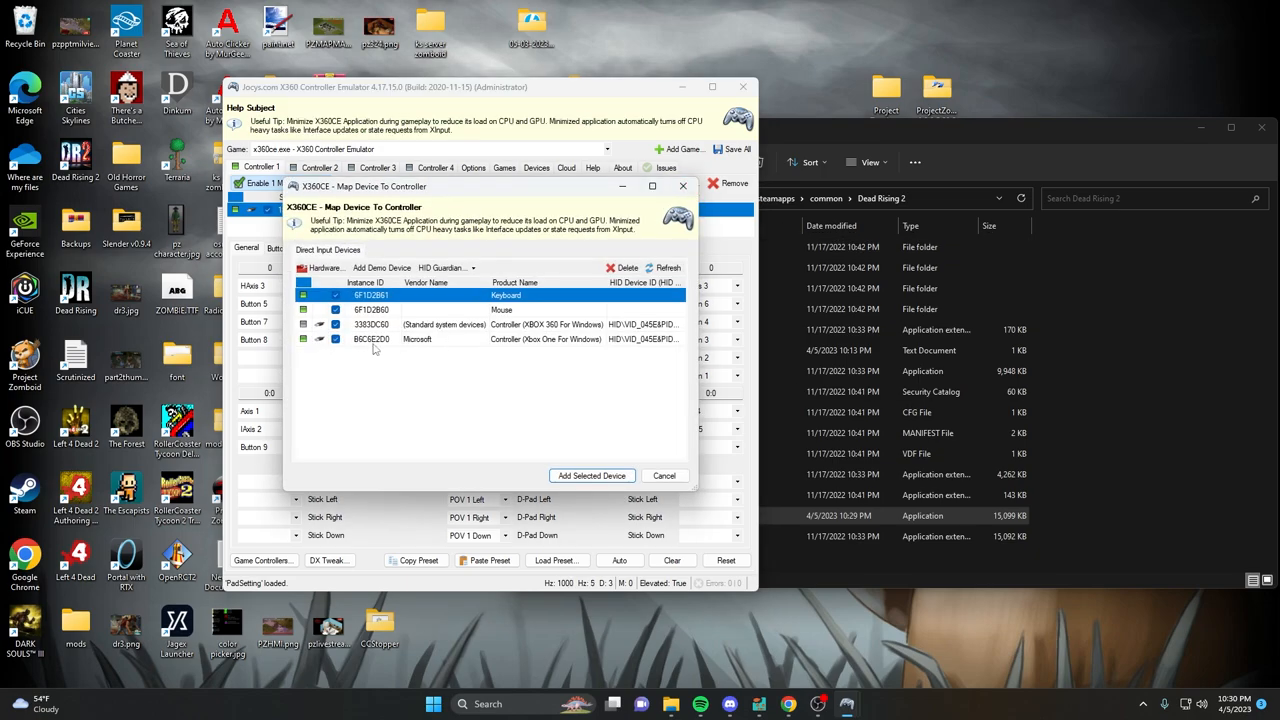
Review the Direct Input Devices list in the mapping dialog.
click(336, 310)
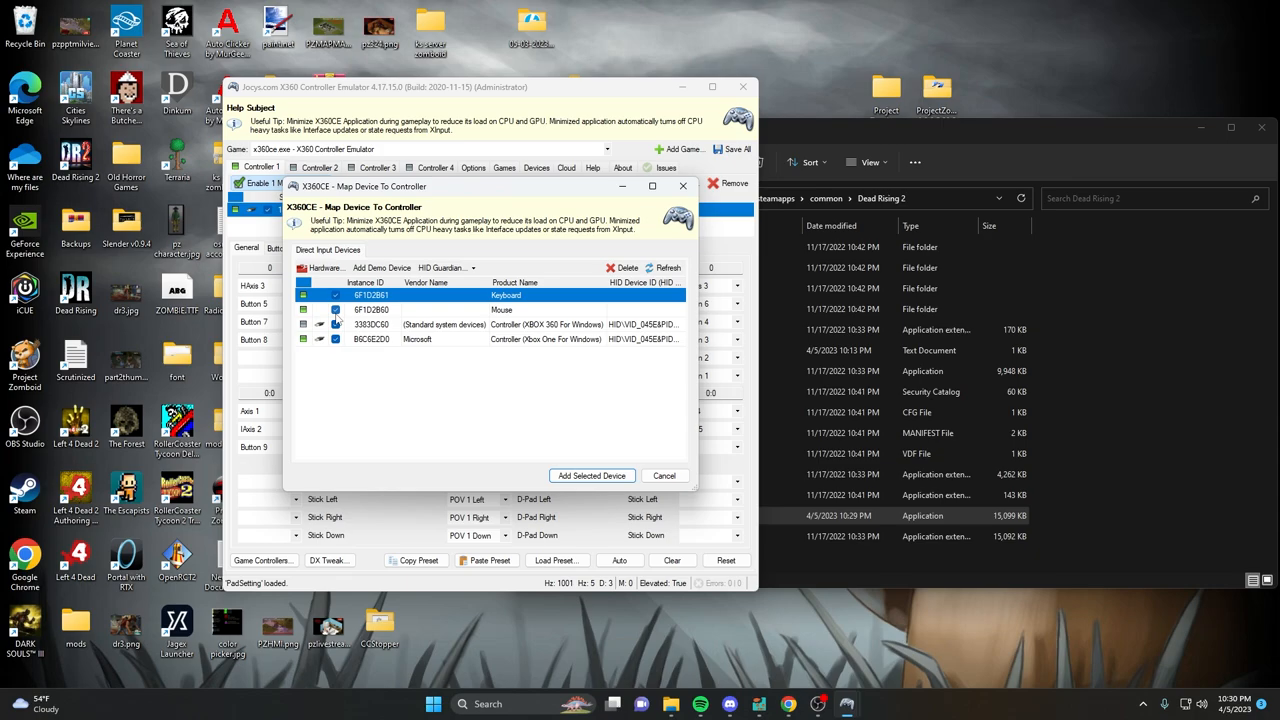
mouse_move(432, 332)
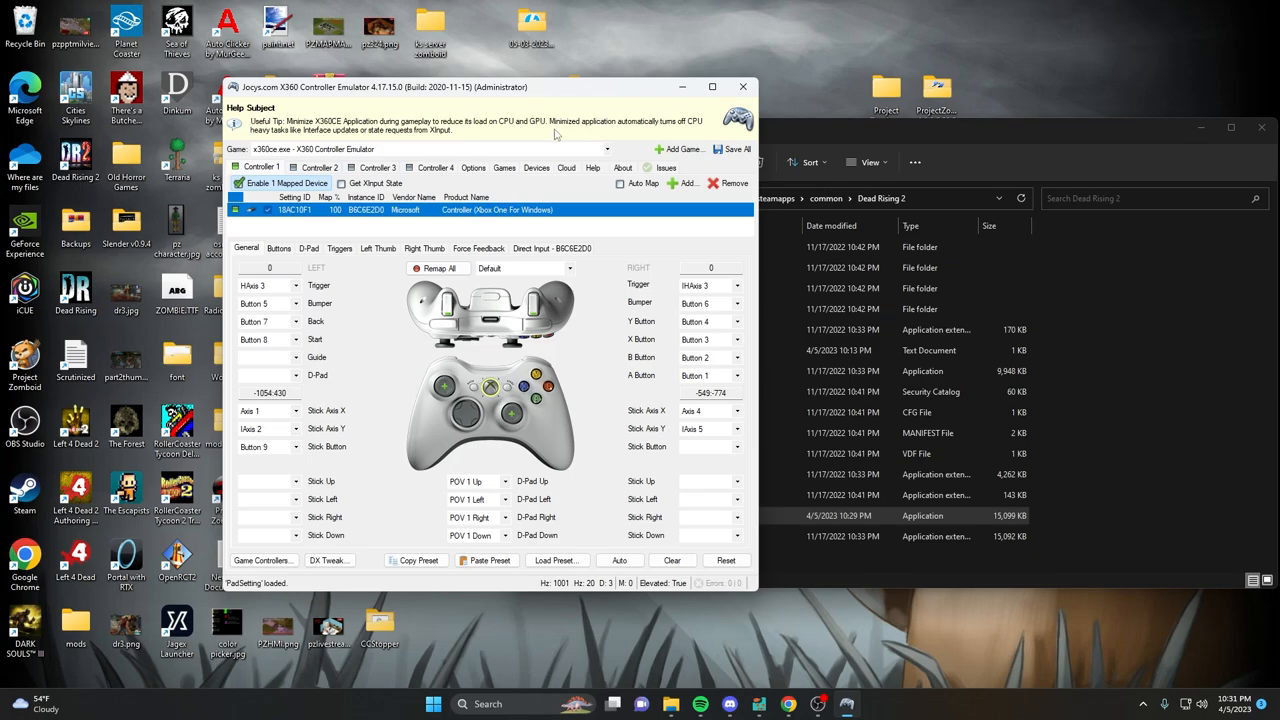
mouse_move(540, 180)
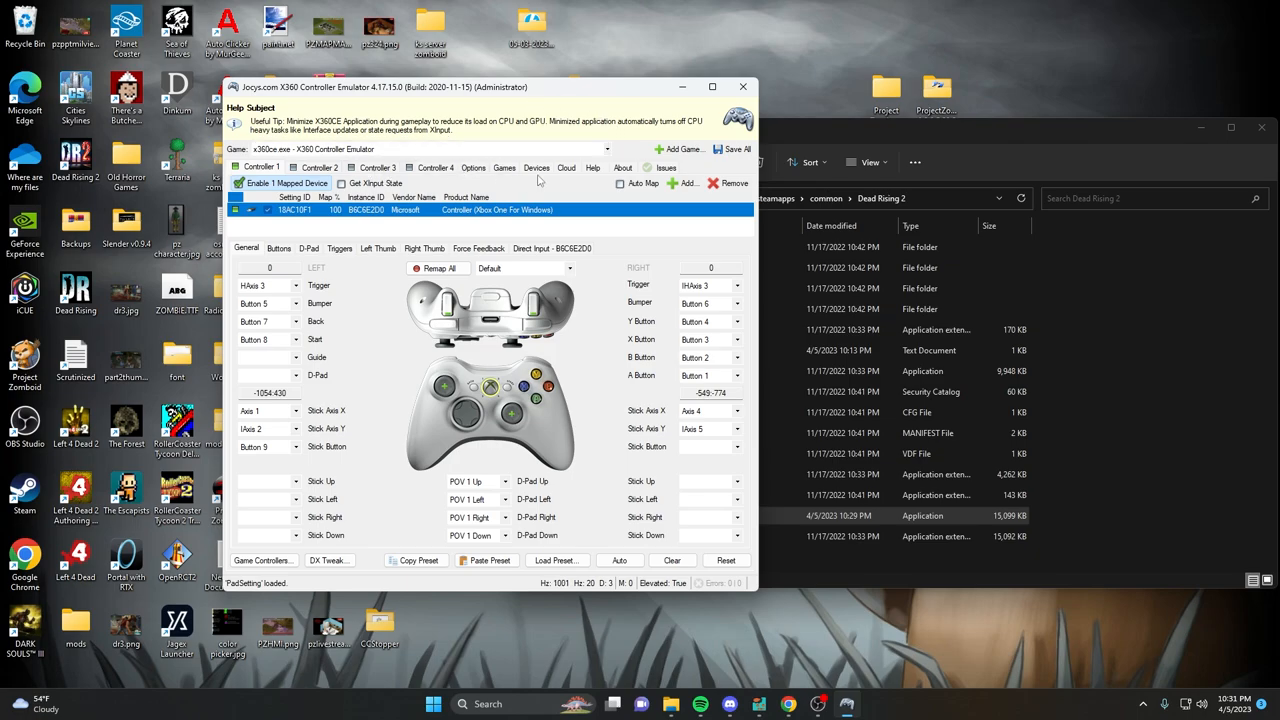
Switch to the Games tab showing the x360ce.exe entry with its hook and XInput options.
click(504, 168)
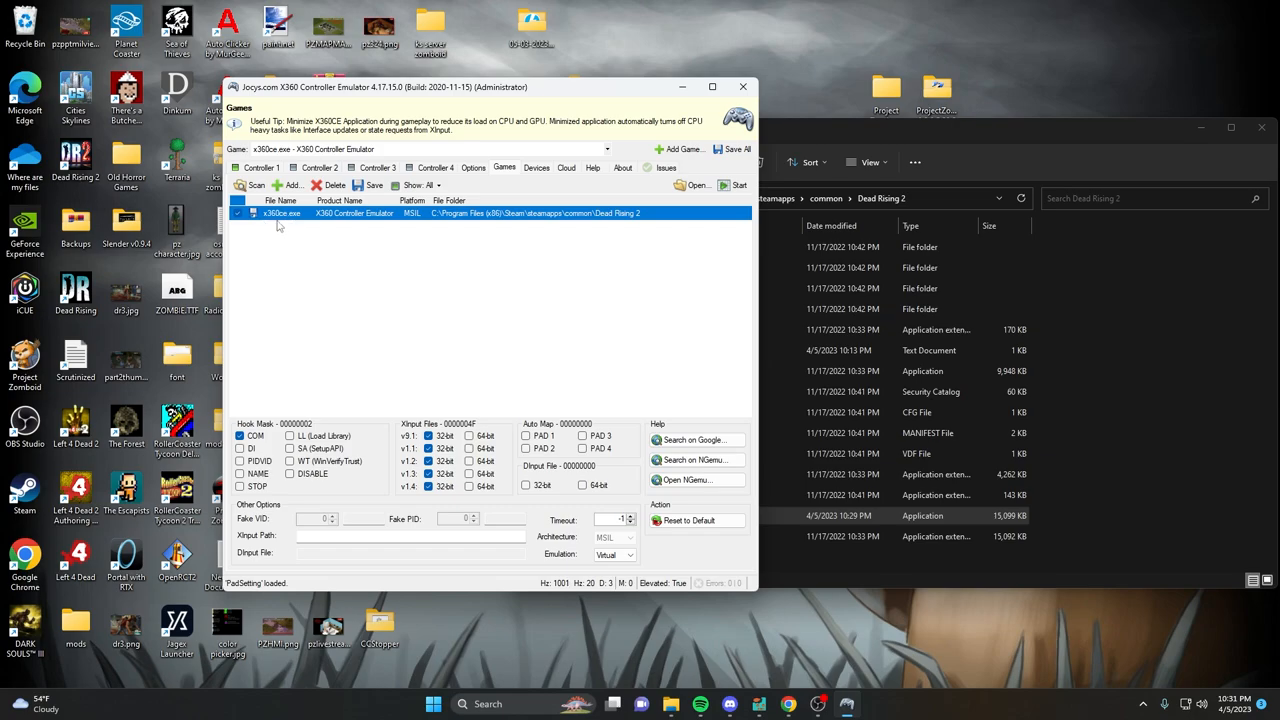
mouse_move(448, 360)
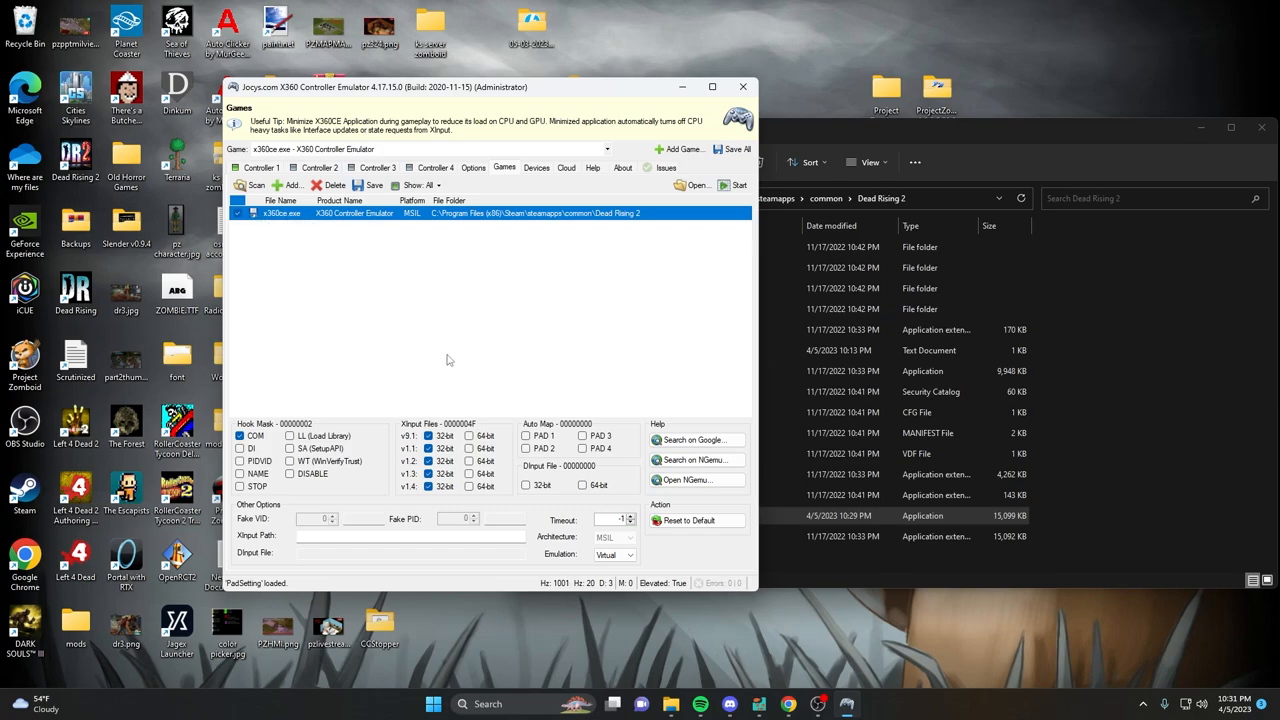
Enable the COM hook mask and the 32-bit XInput files for the x360ce.exe game entry.
click(428, 436)
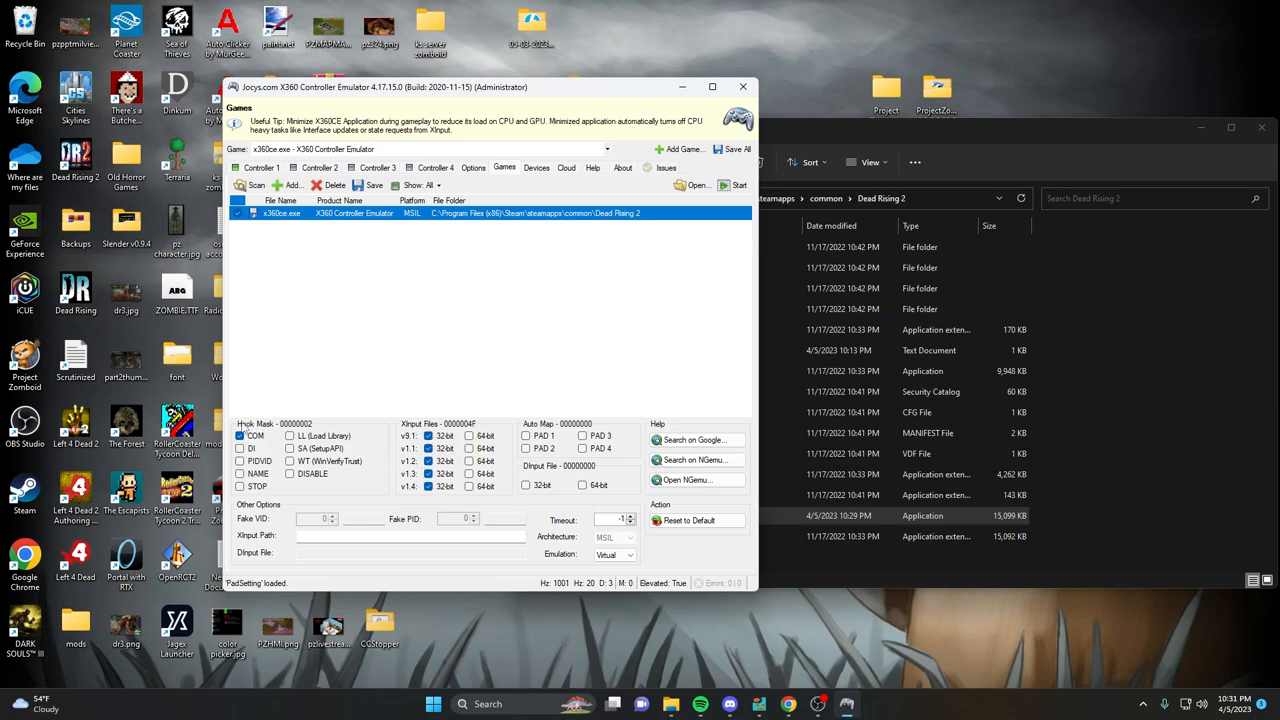
click(240, 436)
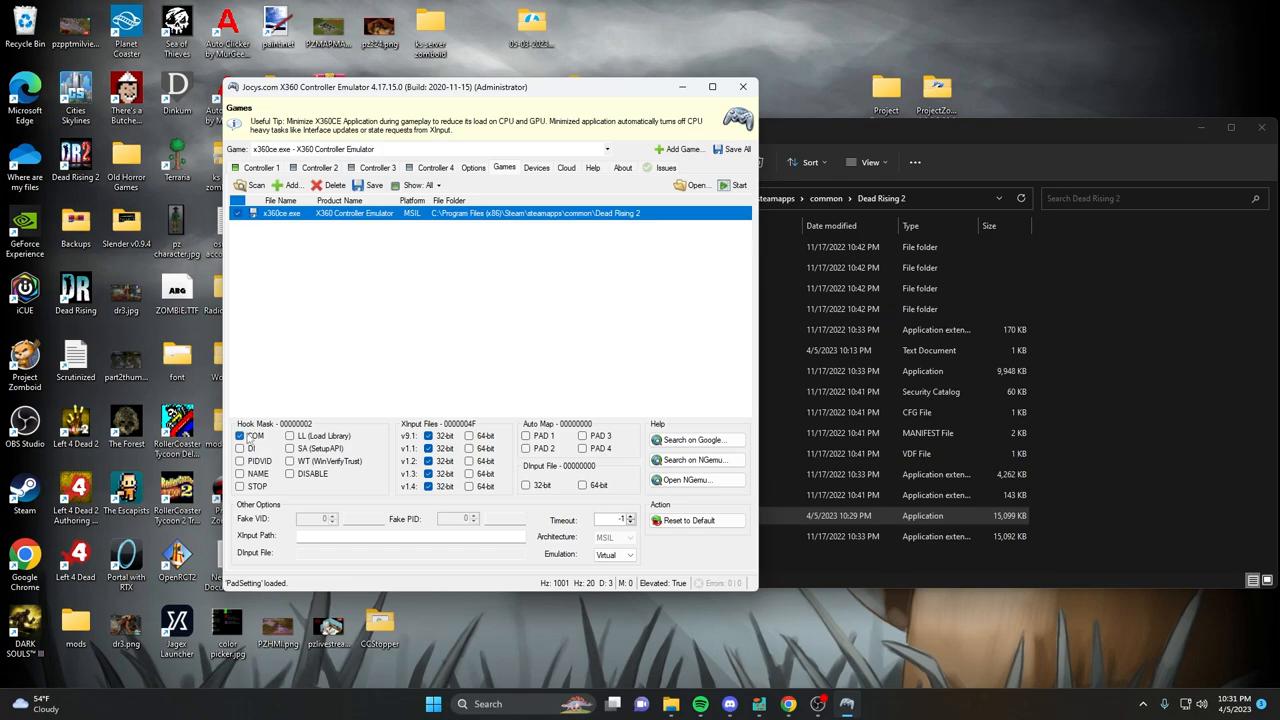
mouse_move(248, 446)
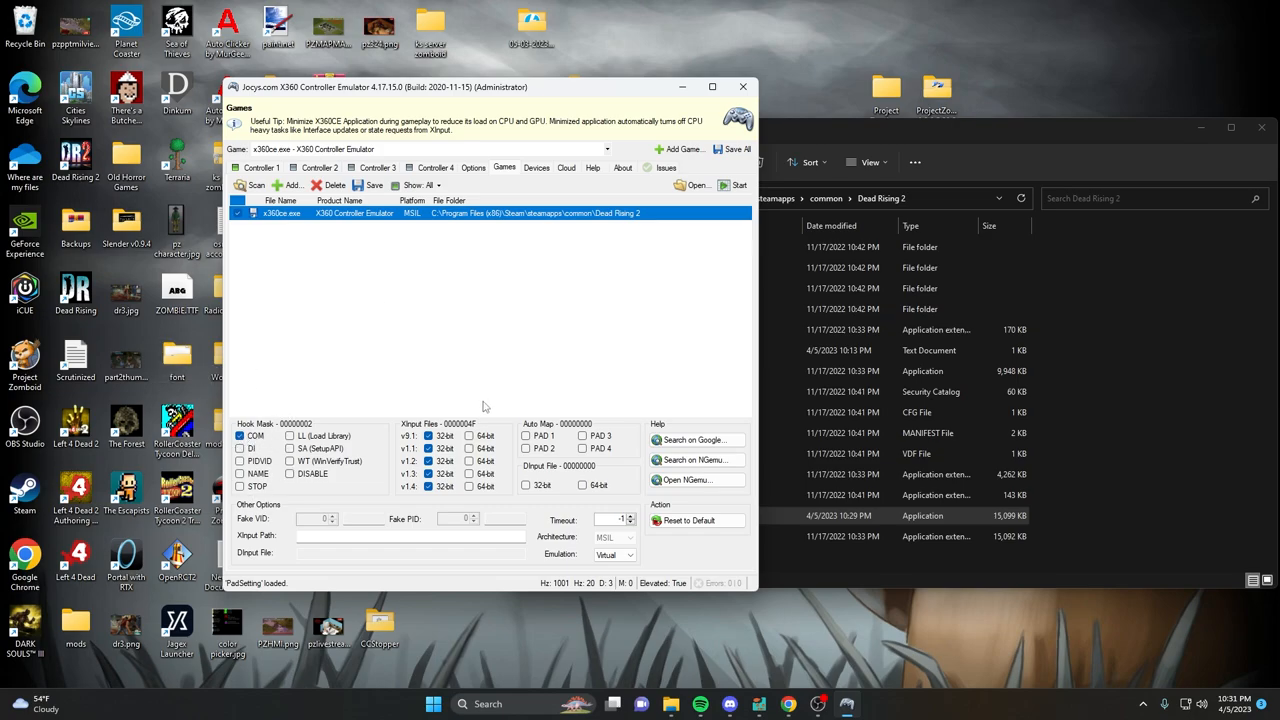
mouse_move(410, 448)
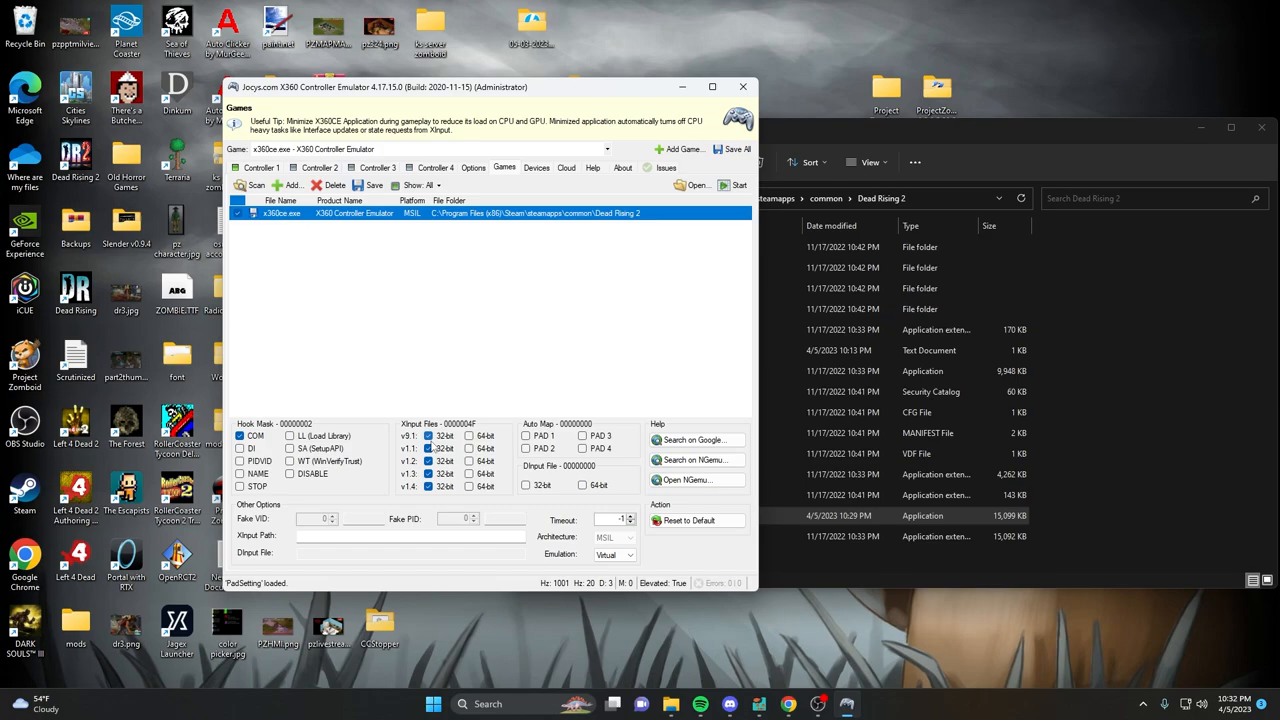
mouse_move(76, 376)
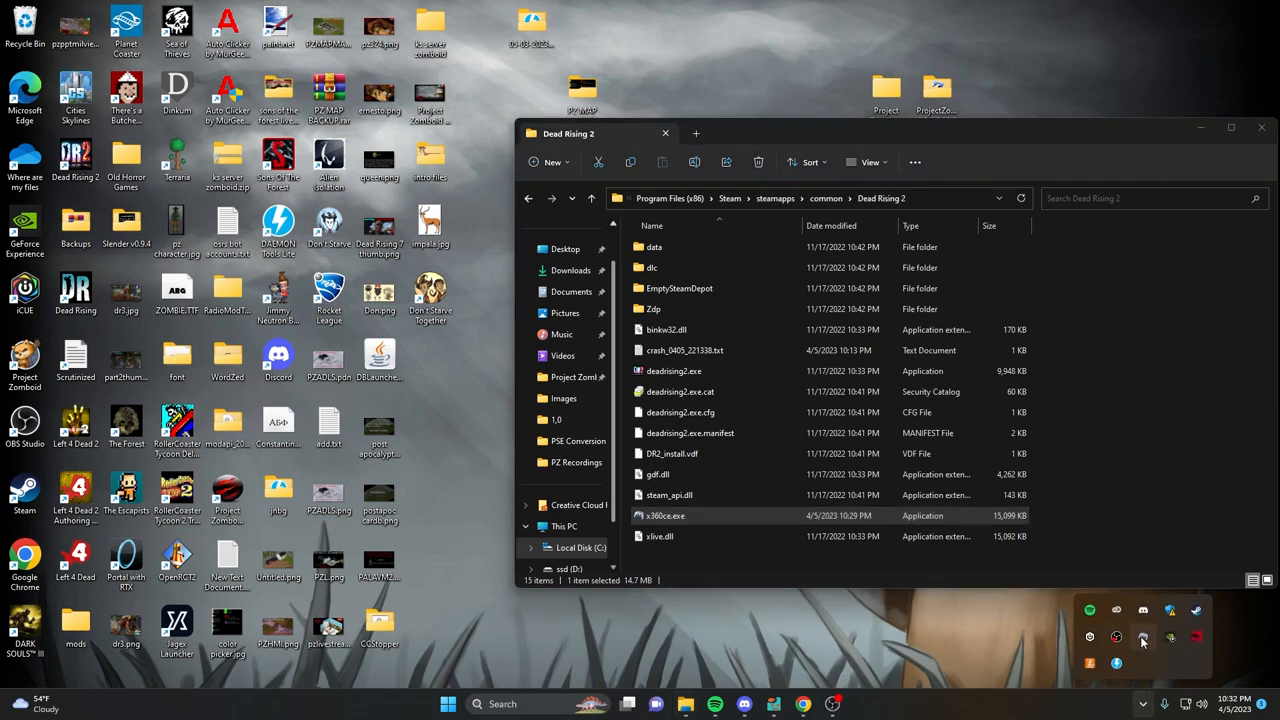
mouse_move(1116, 636)
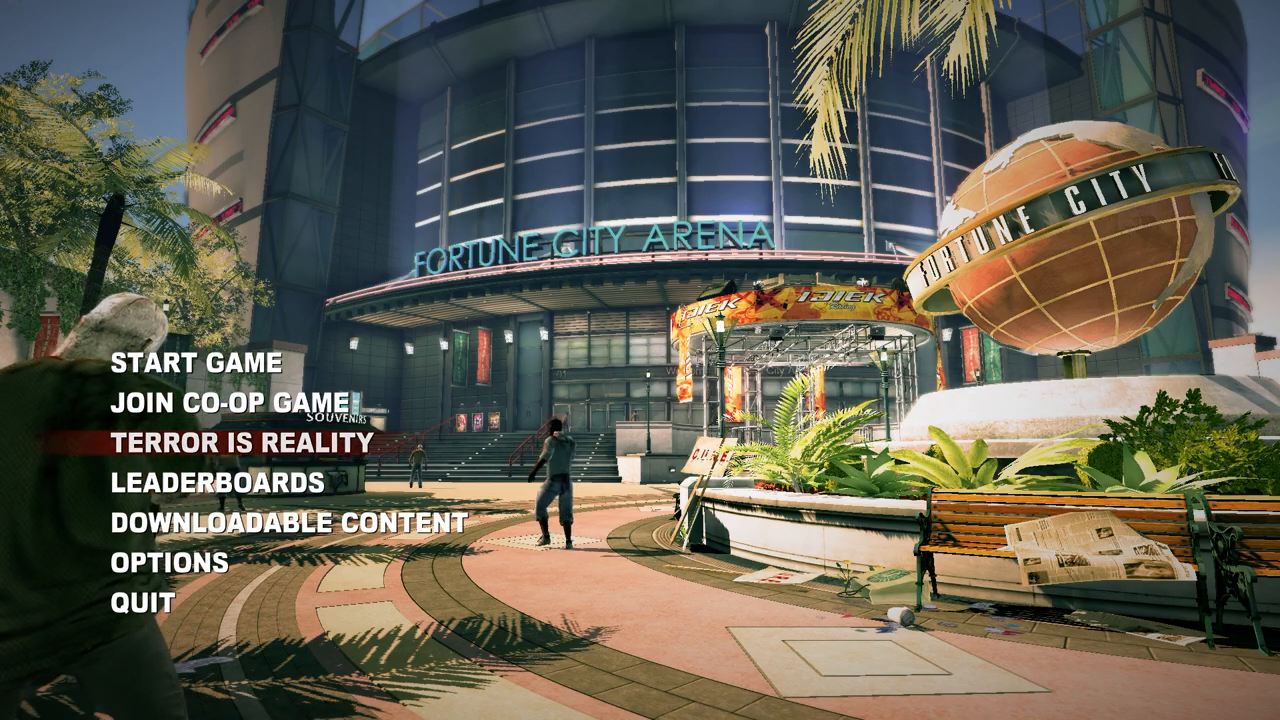
key(down)
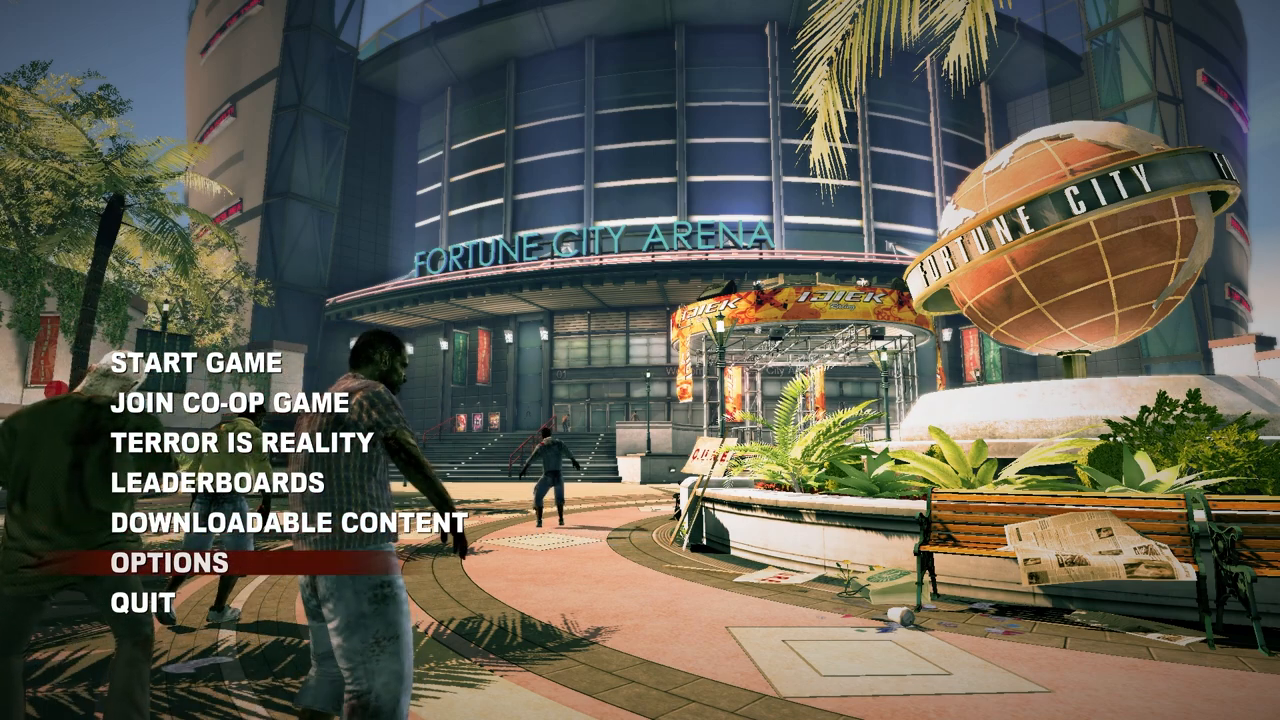
key(up)
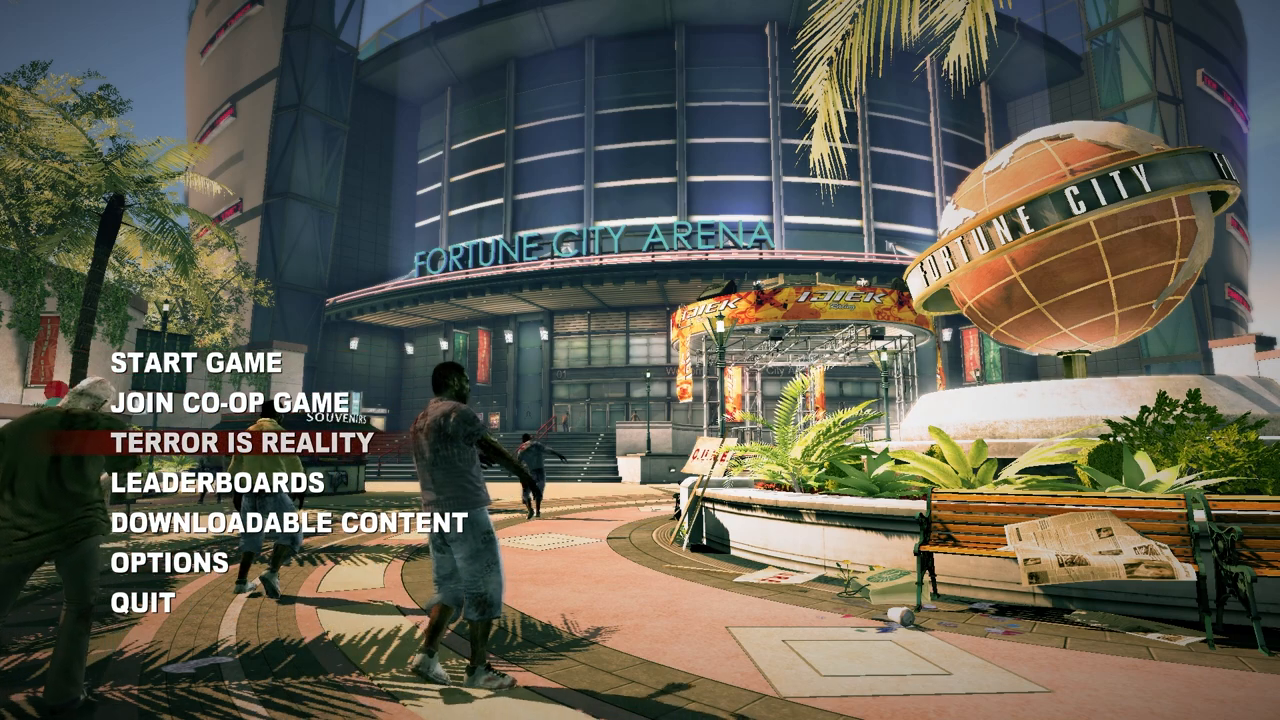
key(Down)
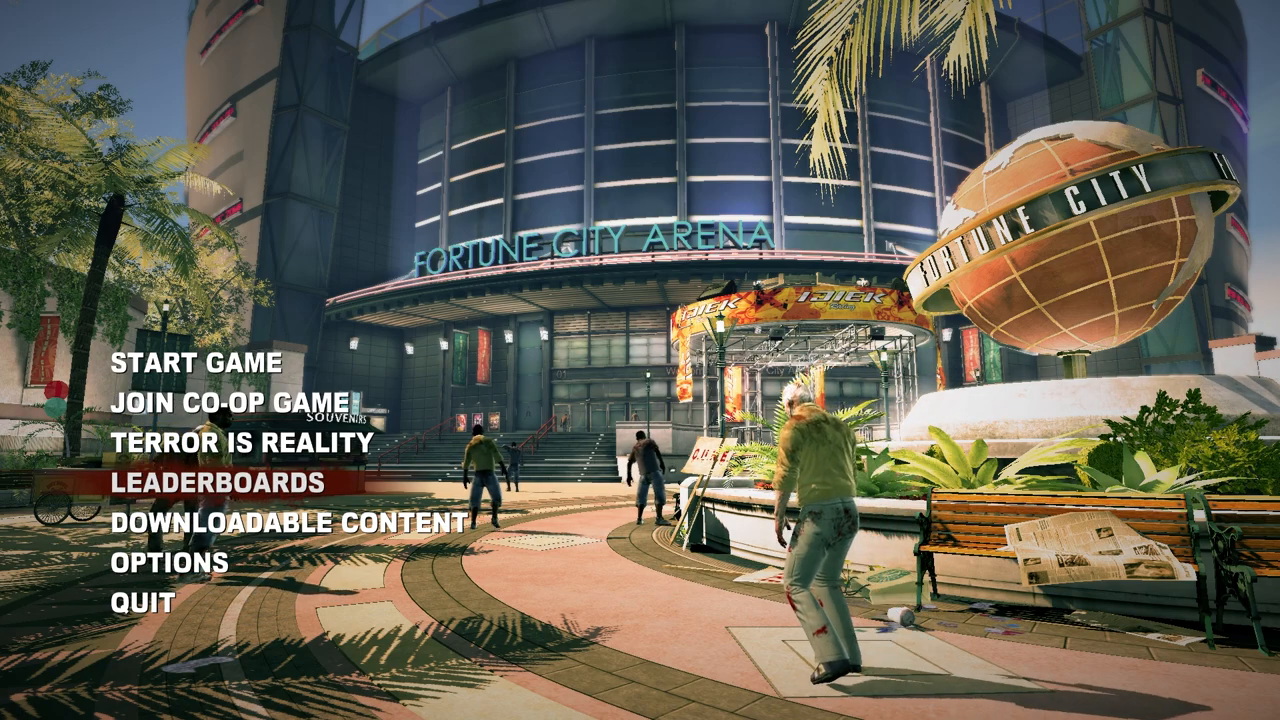
key(Down)
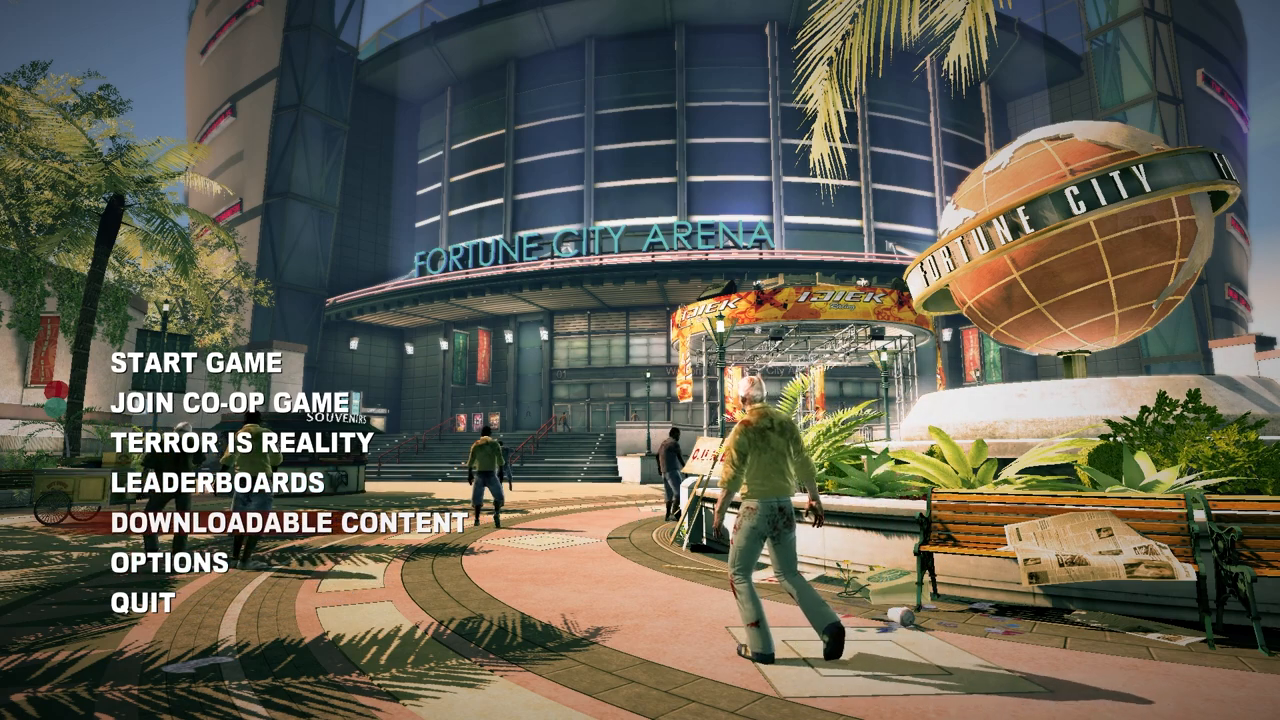
click(158, 568)
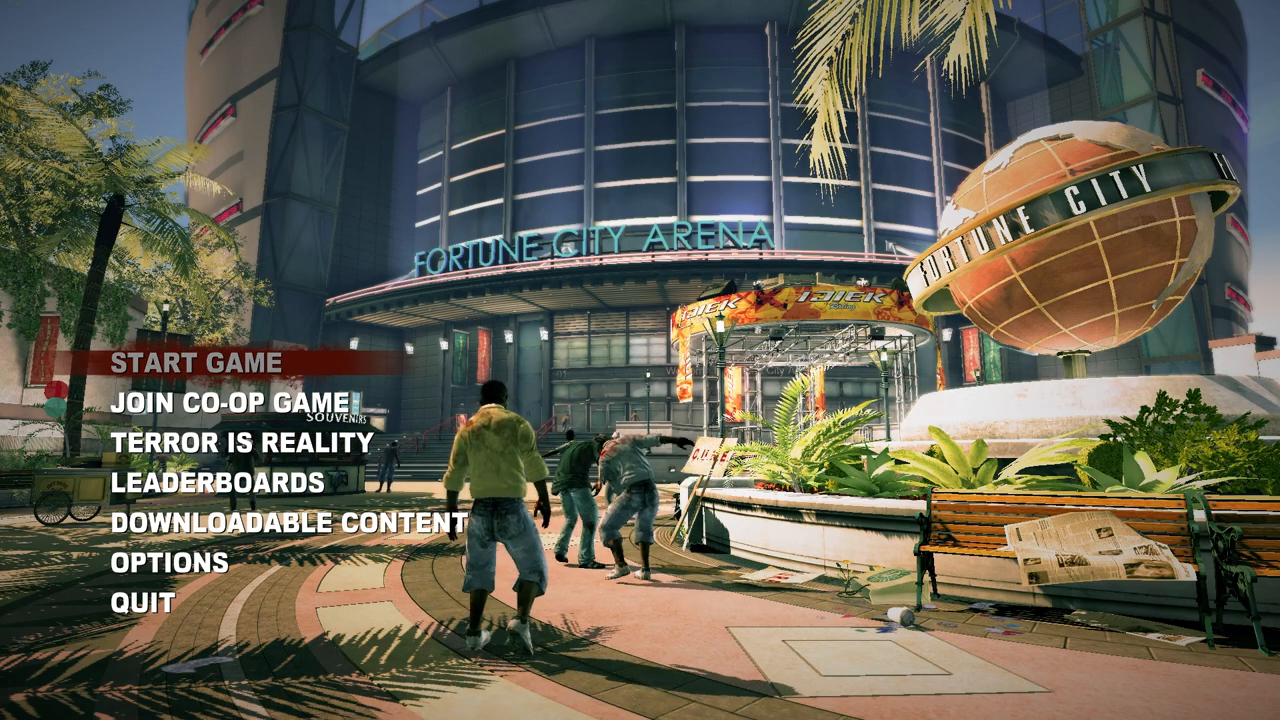
key(down)
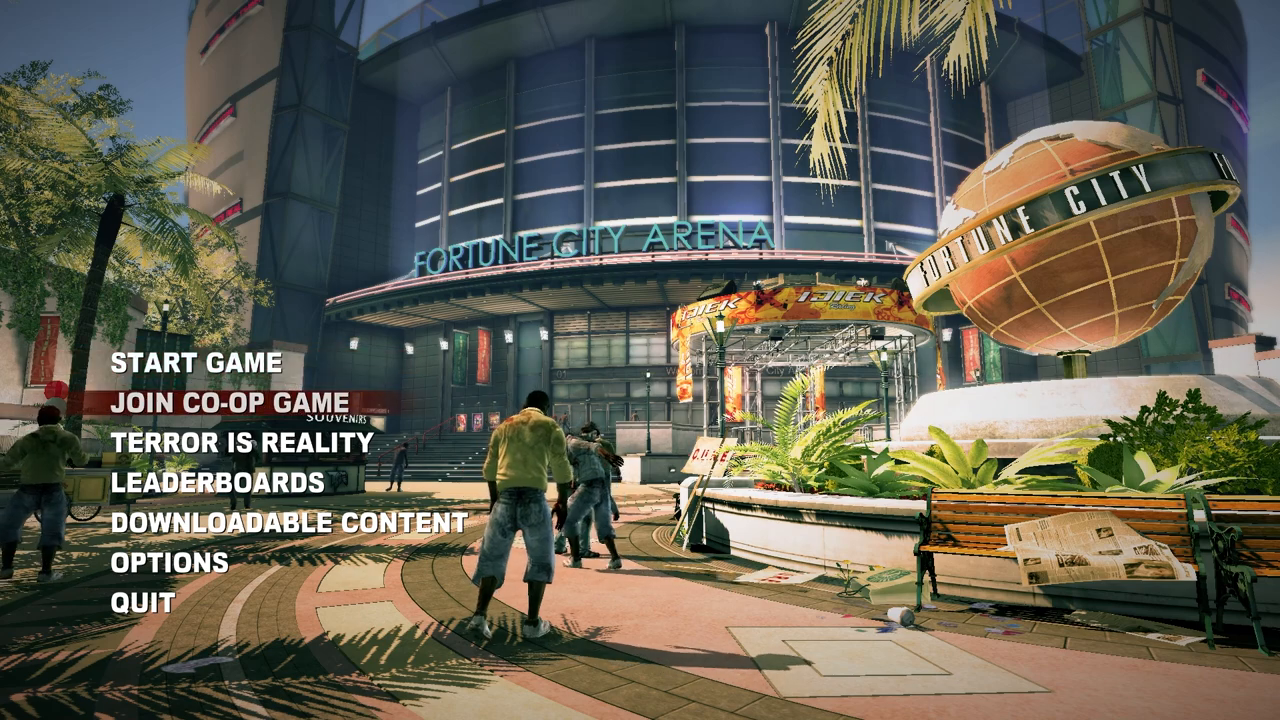
key(up)
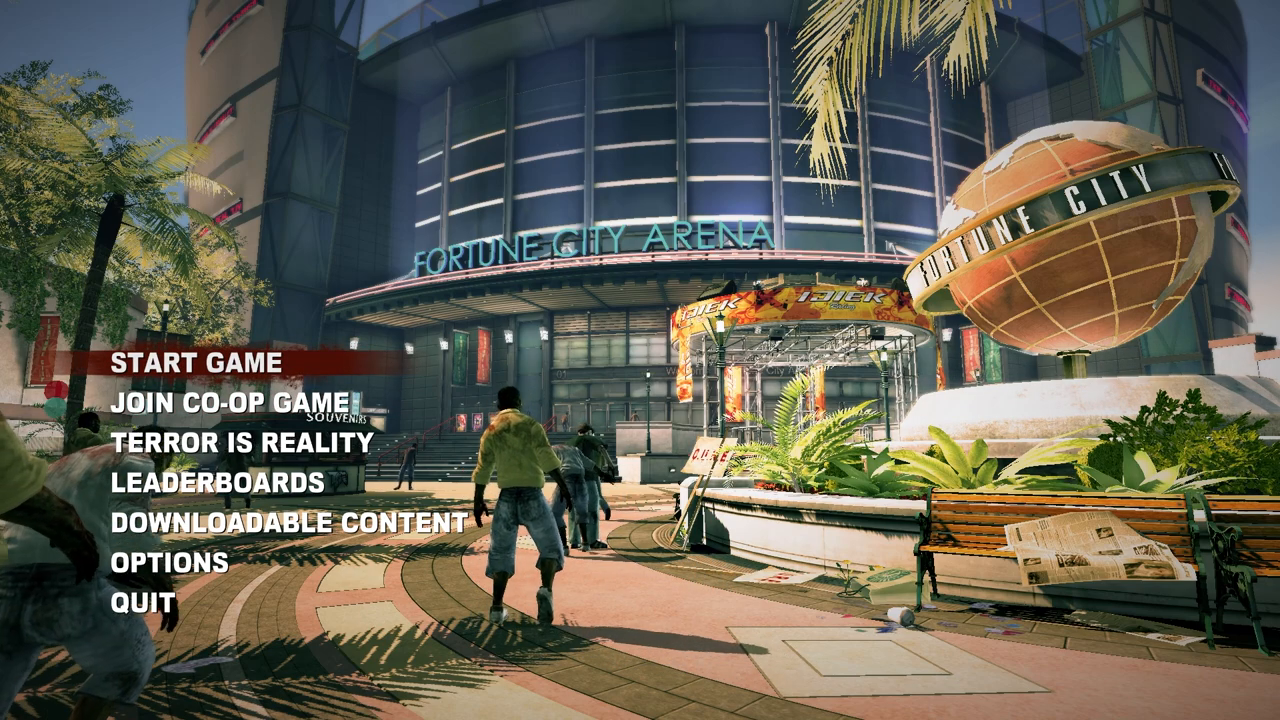